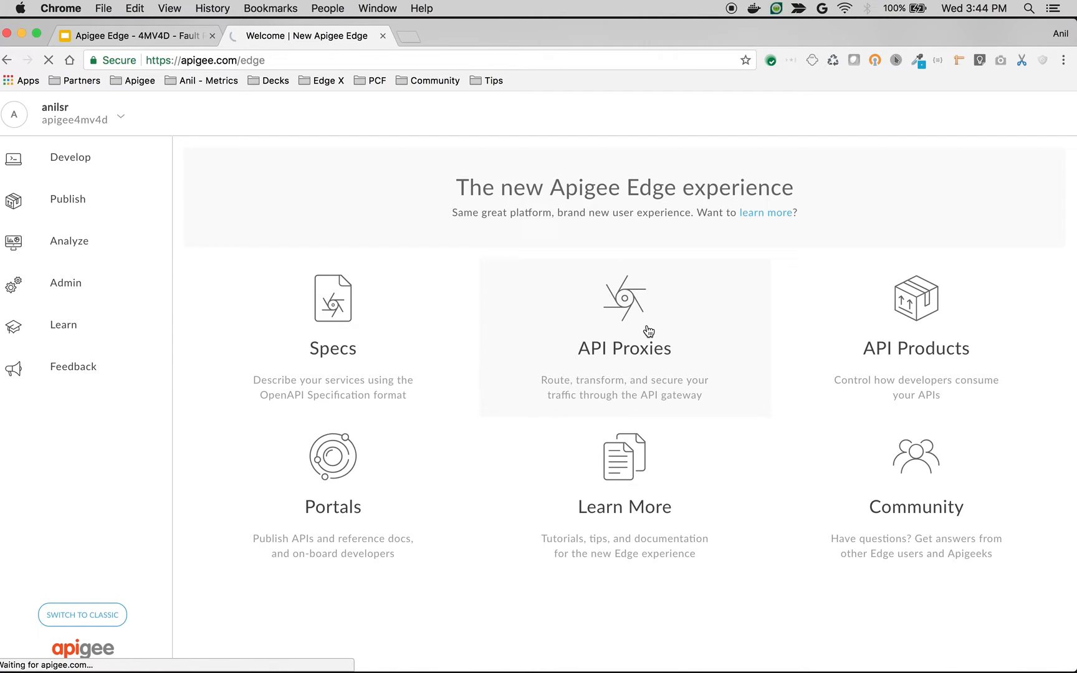
Start creating a new reverse proxy from the API Proxies list.
left_click(624, 298)
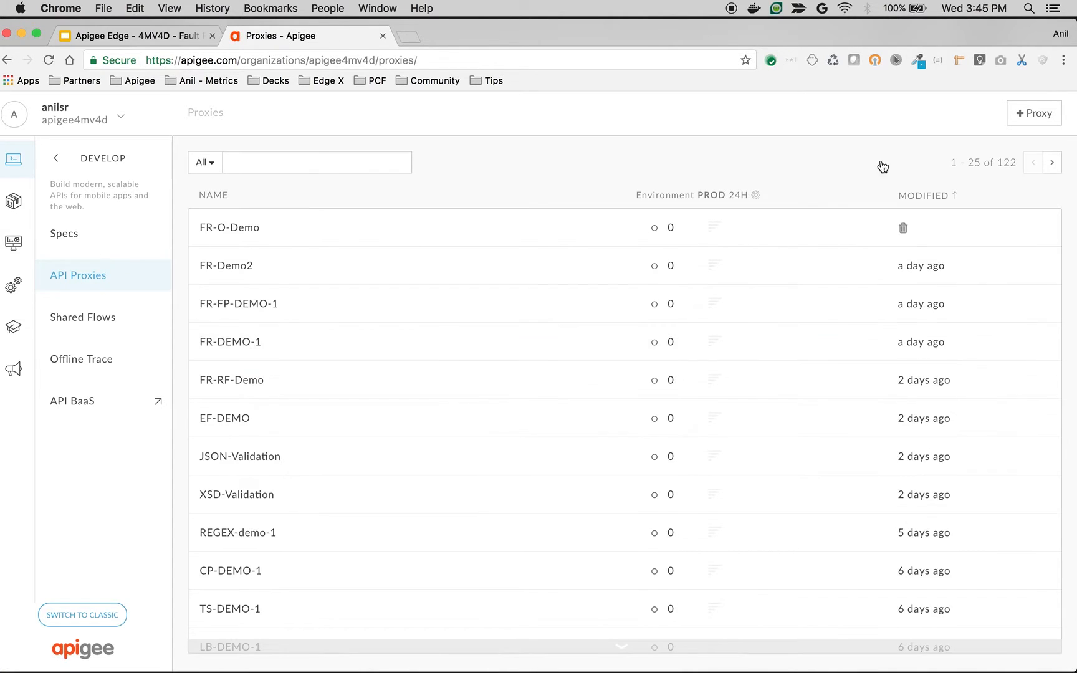
left_click(1033, 113)
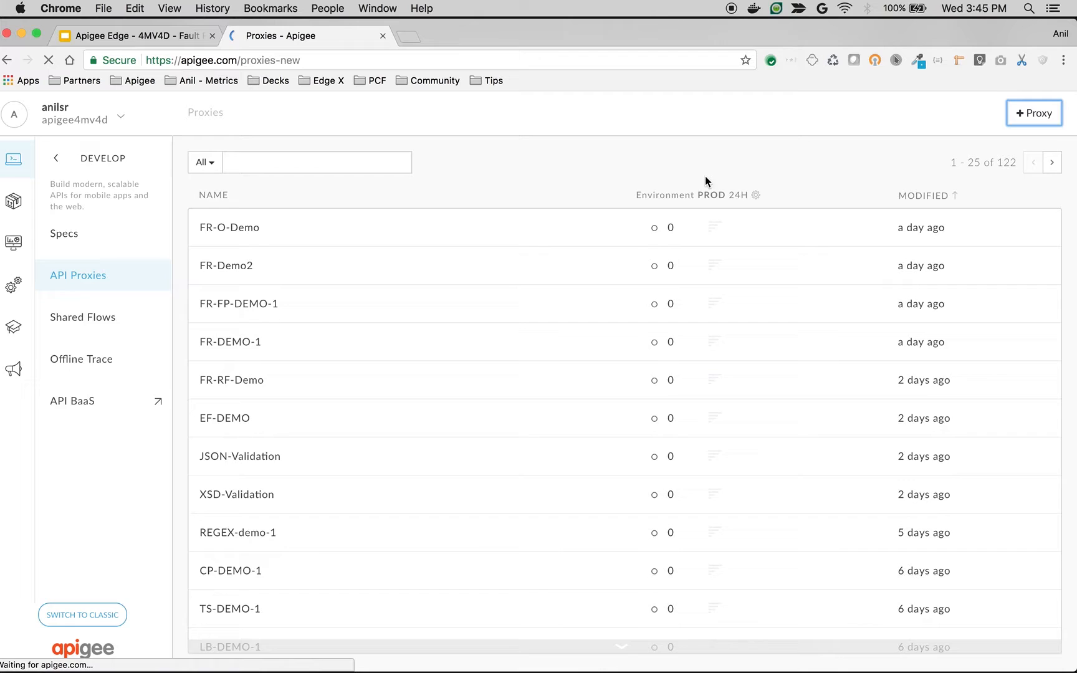
left_click(1033, 113)
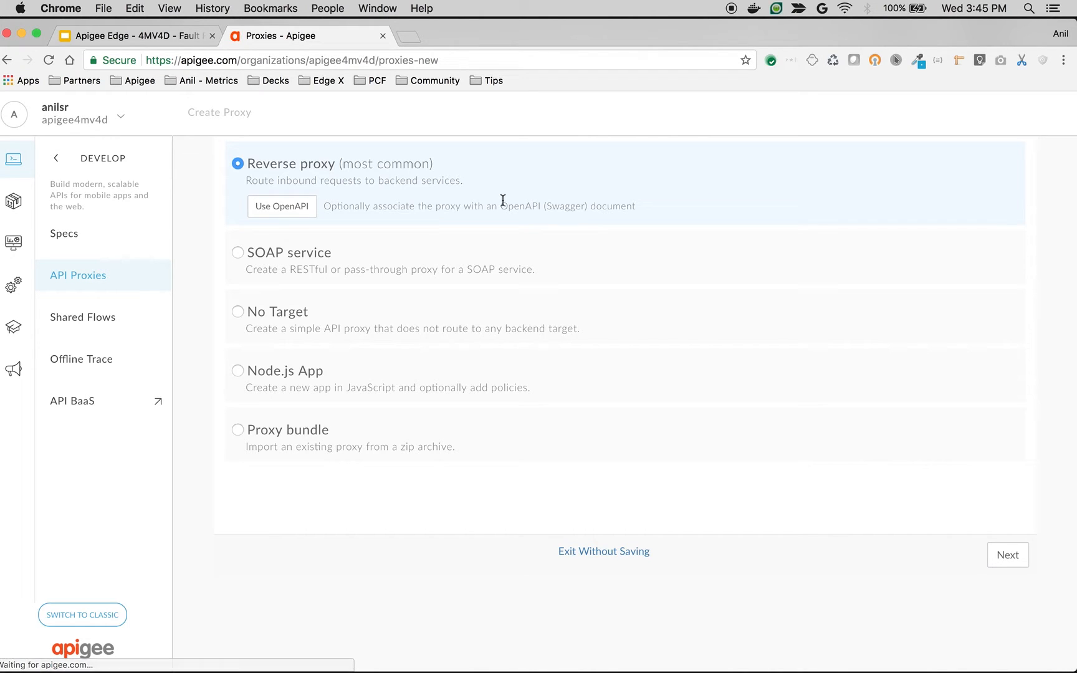
left_click(1007, 555)
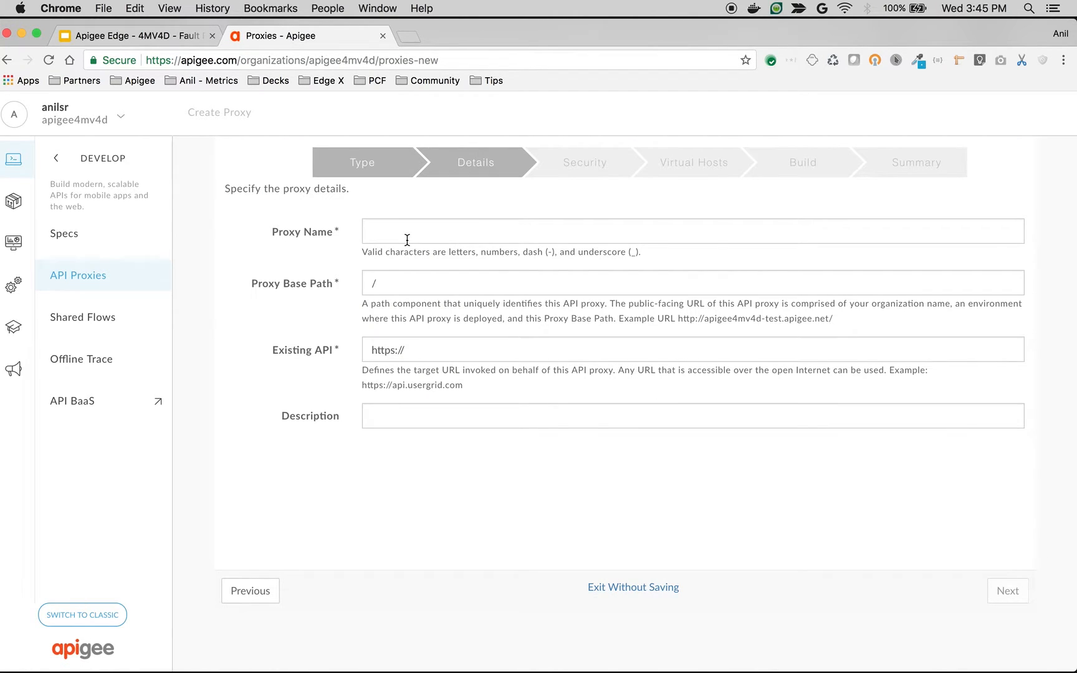
Enter proxy name DF-Demo1, base path /v1/df-mock and the httpbin target URL.
type("DF-Demo1")
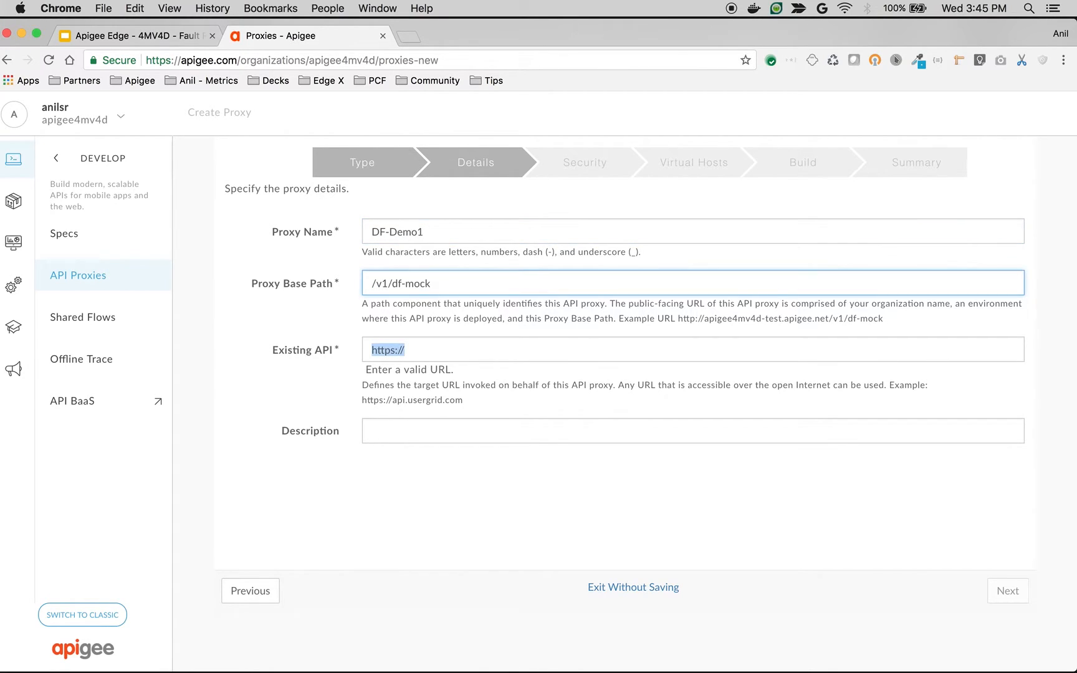
type("http://")
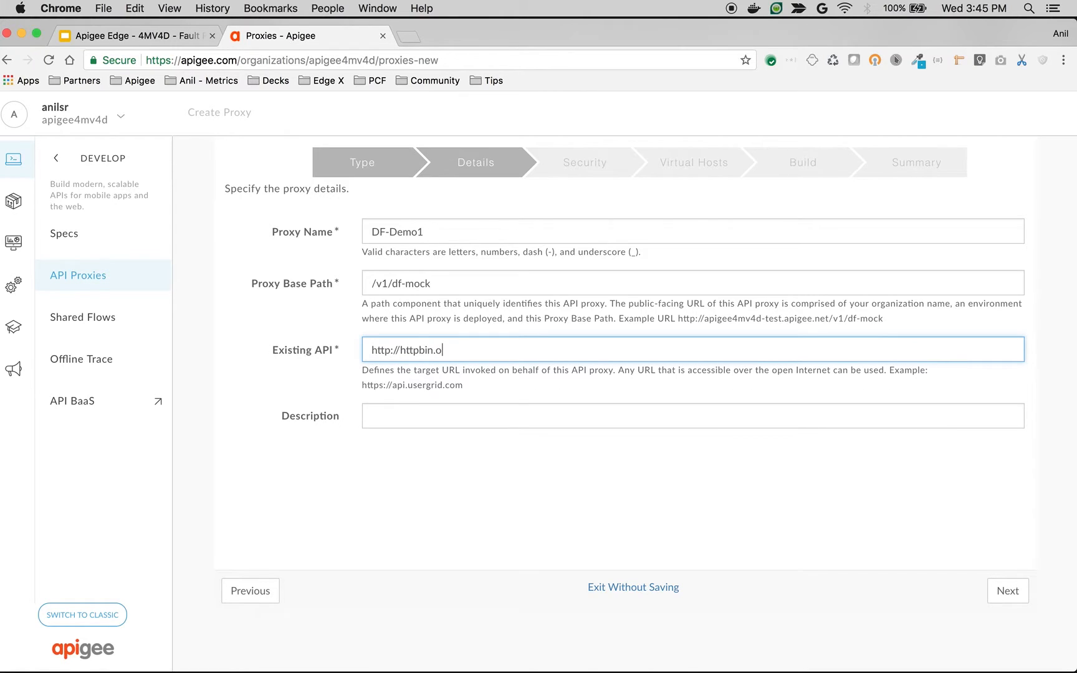
left_click(1007, 591)
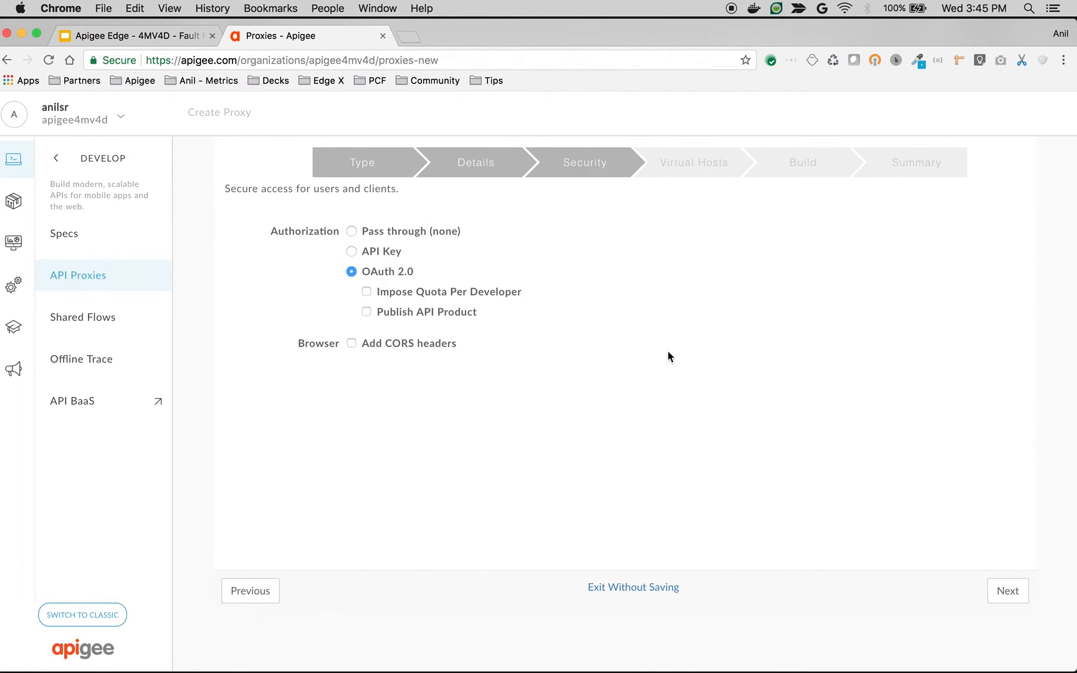
Build and deploy DF-Demo1 to the test environment, then open it in the proxy editor.
left_click(1007, 591)
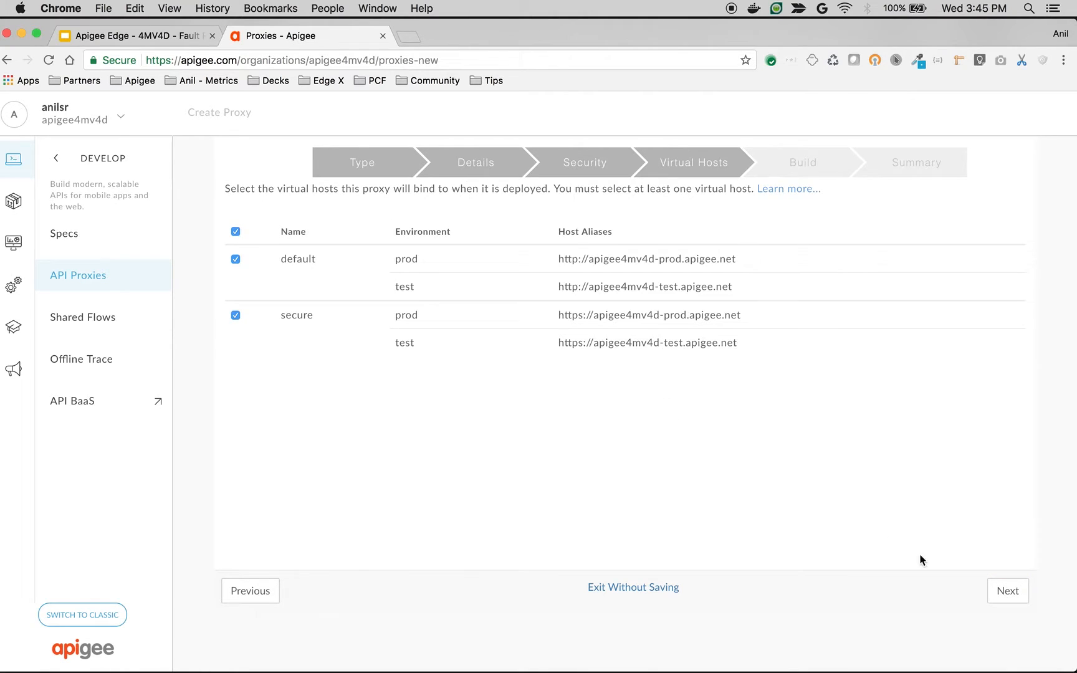
left_click(1007, 591)
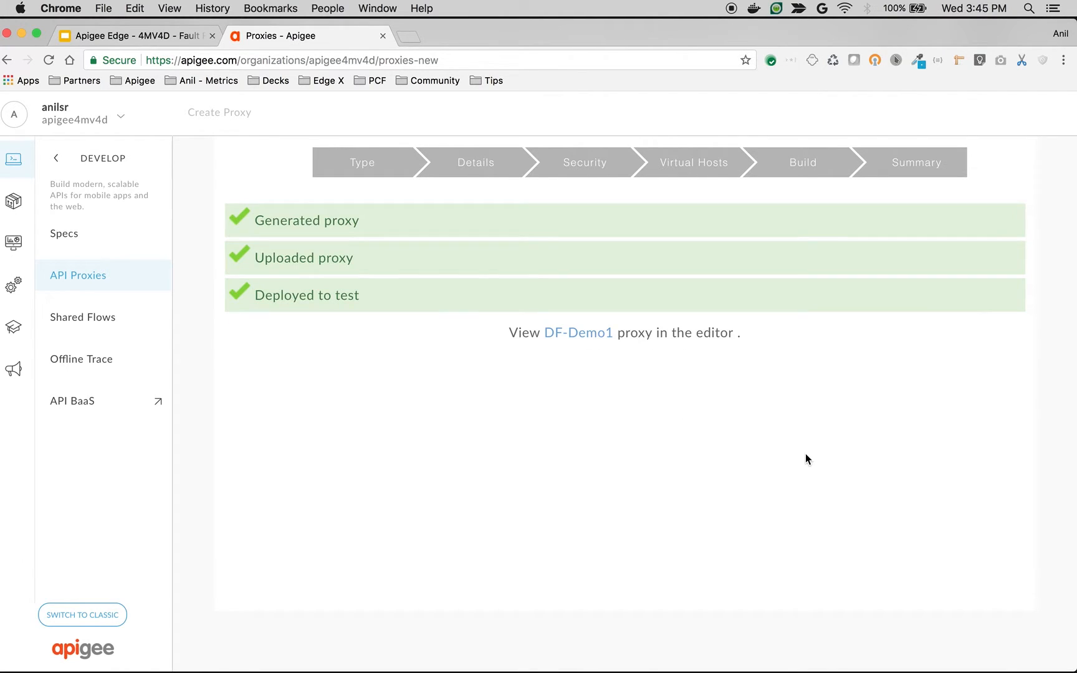
left_click(577, 333)
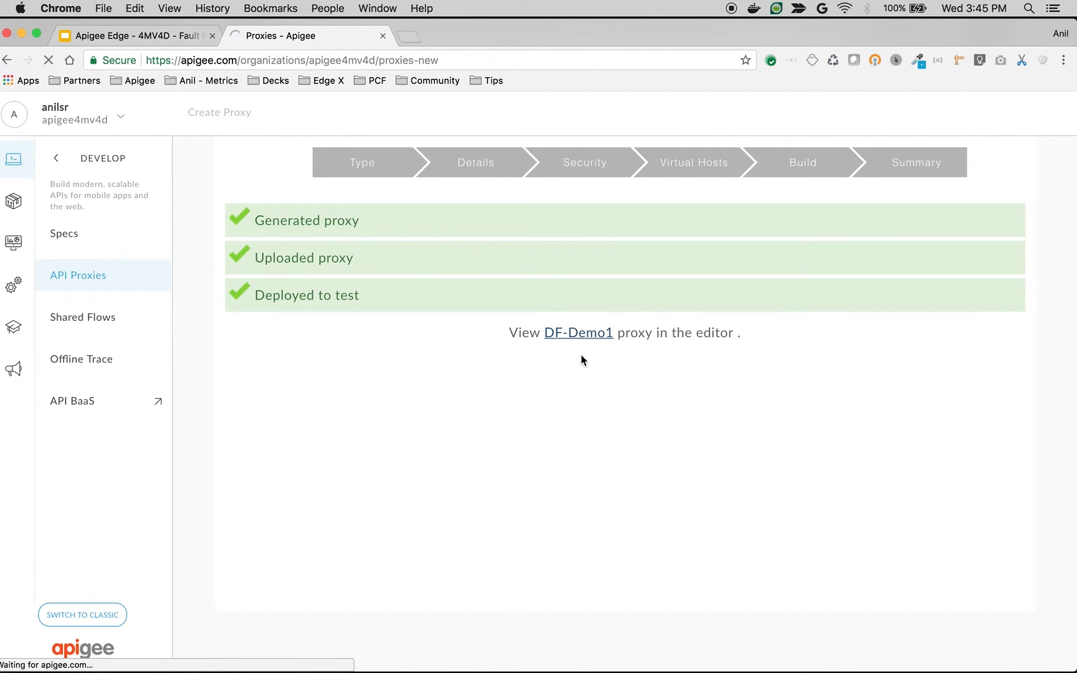
left_click(577, 332)
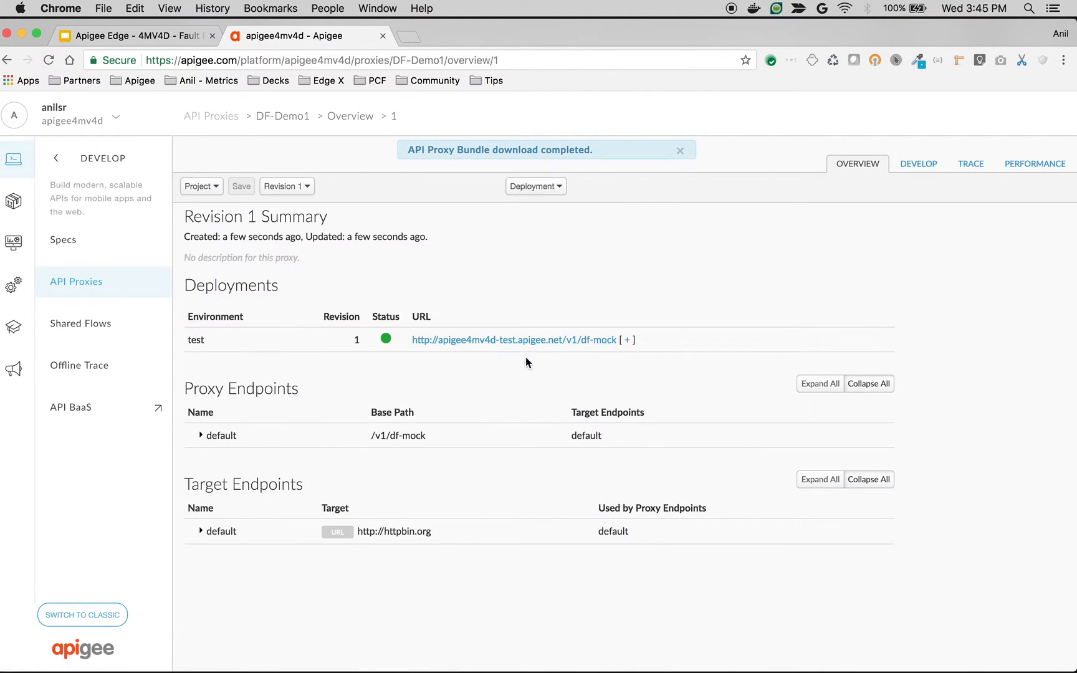
Call the deployed proxy URL with status/400 in a new tab, then return to Apigee.
left_click(513, 339)
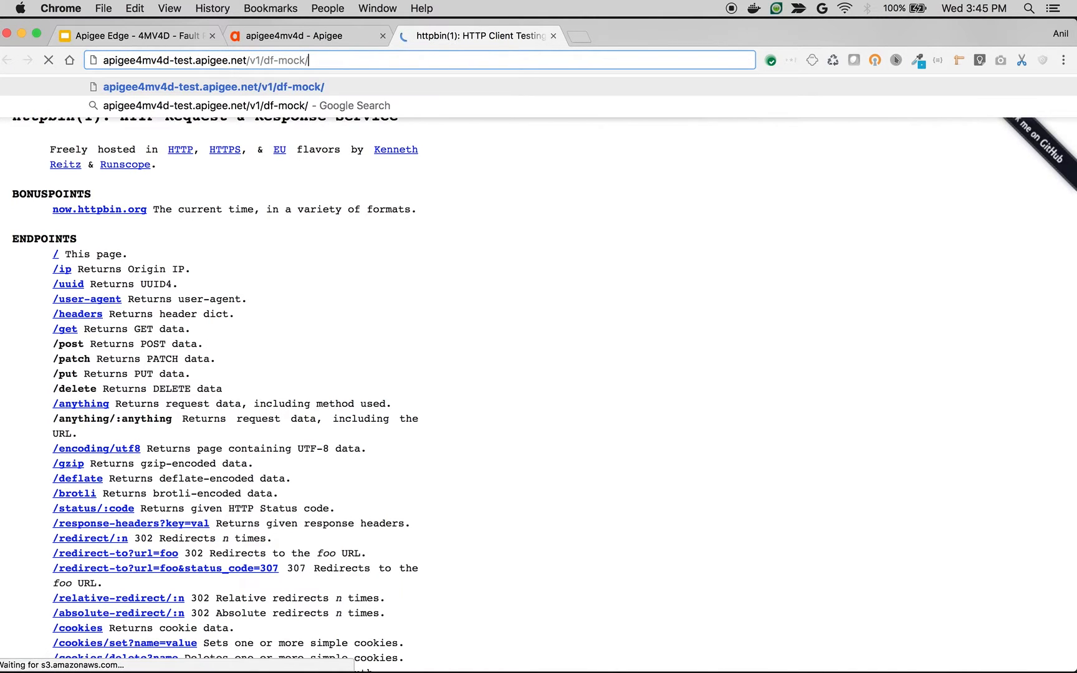
type("status/400")
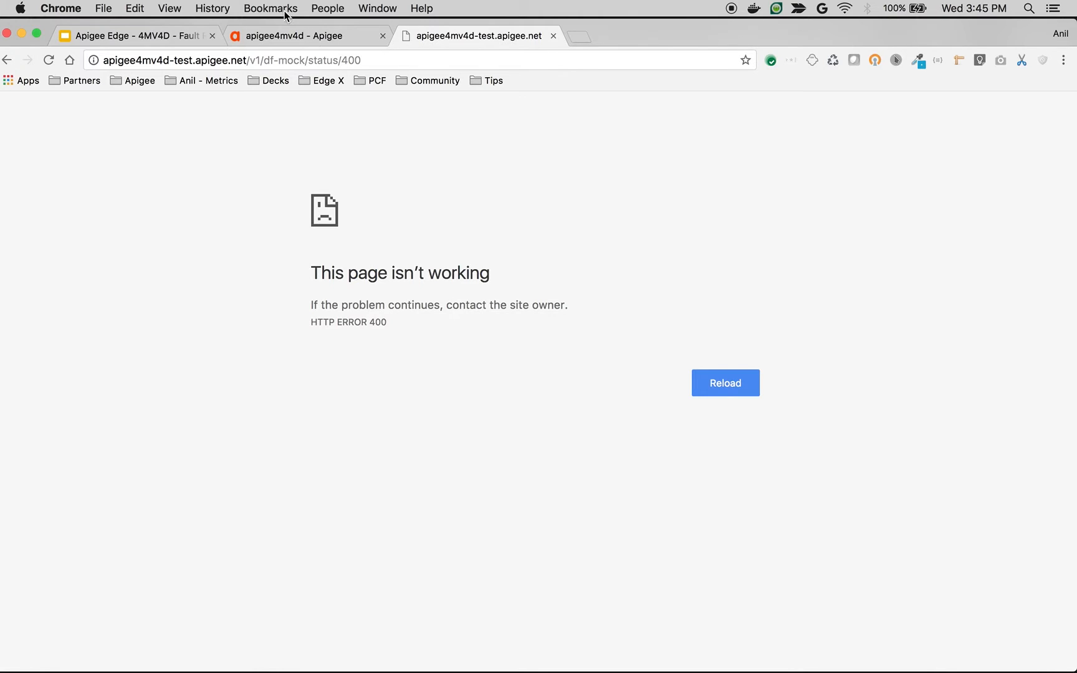
left_click(305, 35)
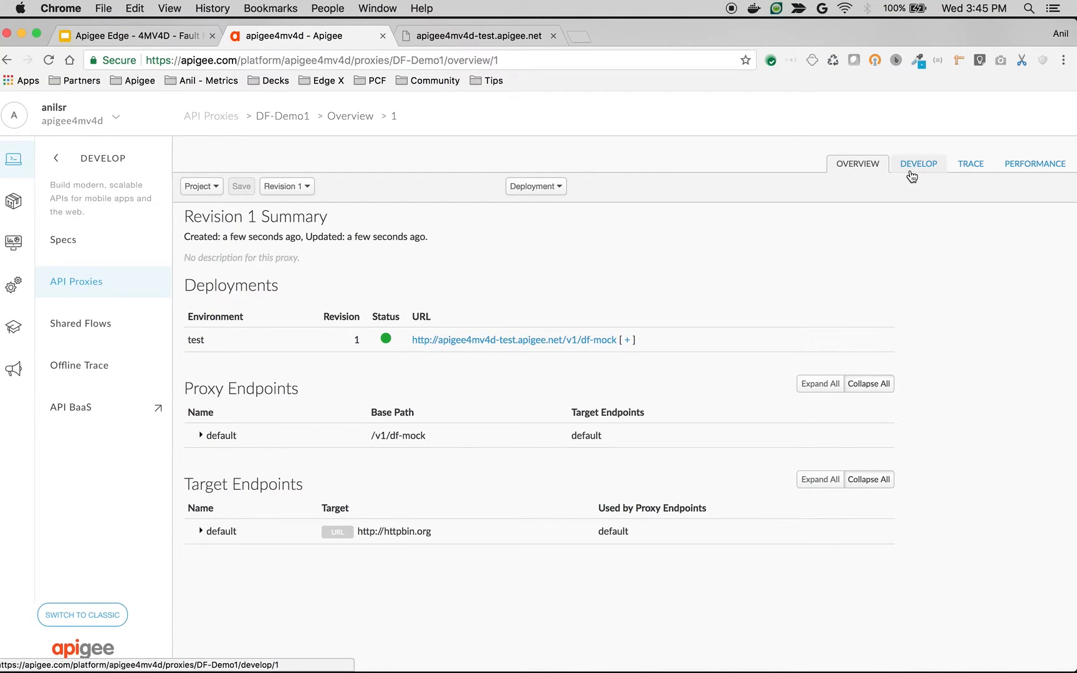
In the DEVELOP view, write FaultRules bad-400 and auth-401 for status codes 400 and 401.
left_click(918, 164)
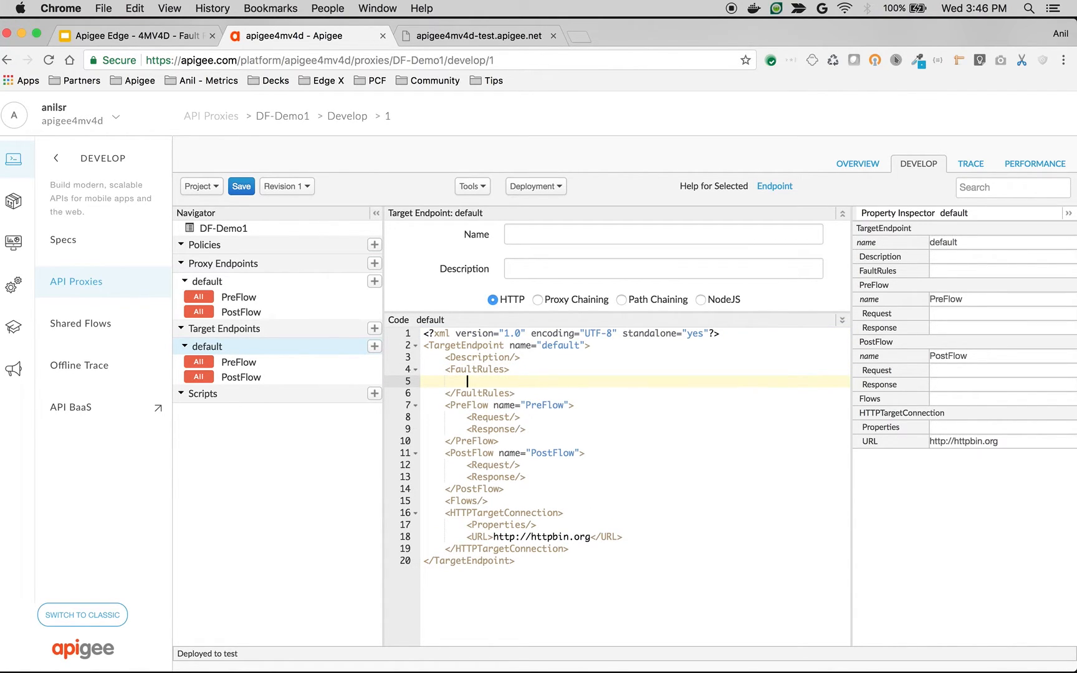
type("<FaultRule name=\"auth-401\">")
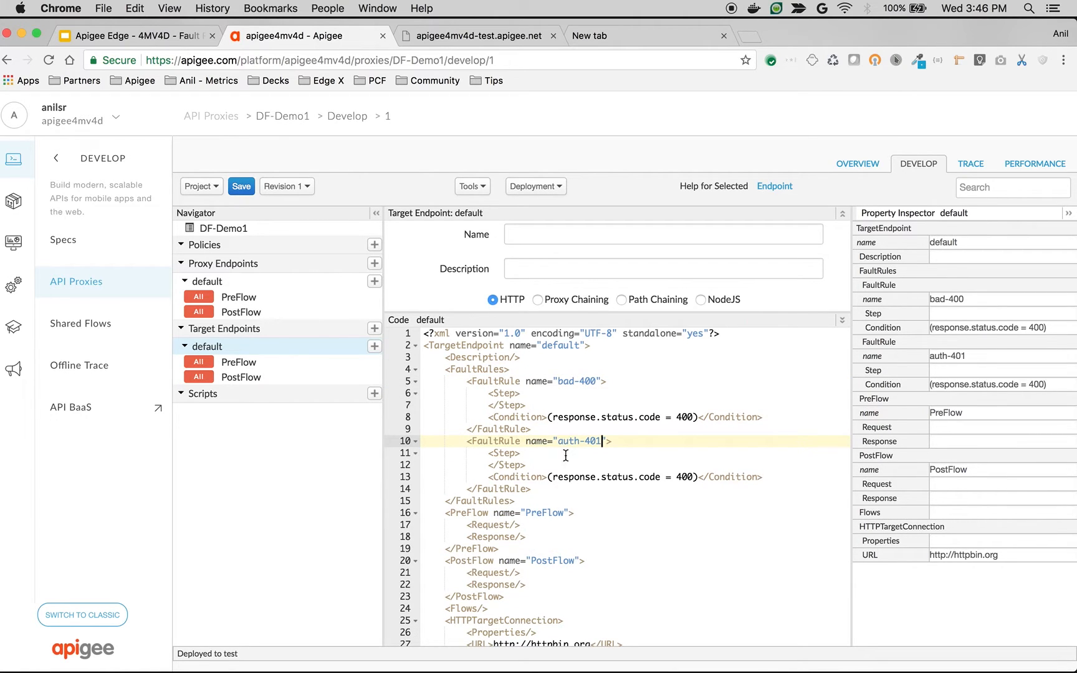
mouse_move(585, 459)
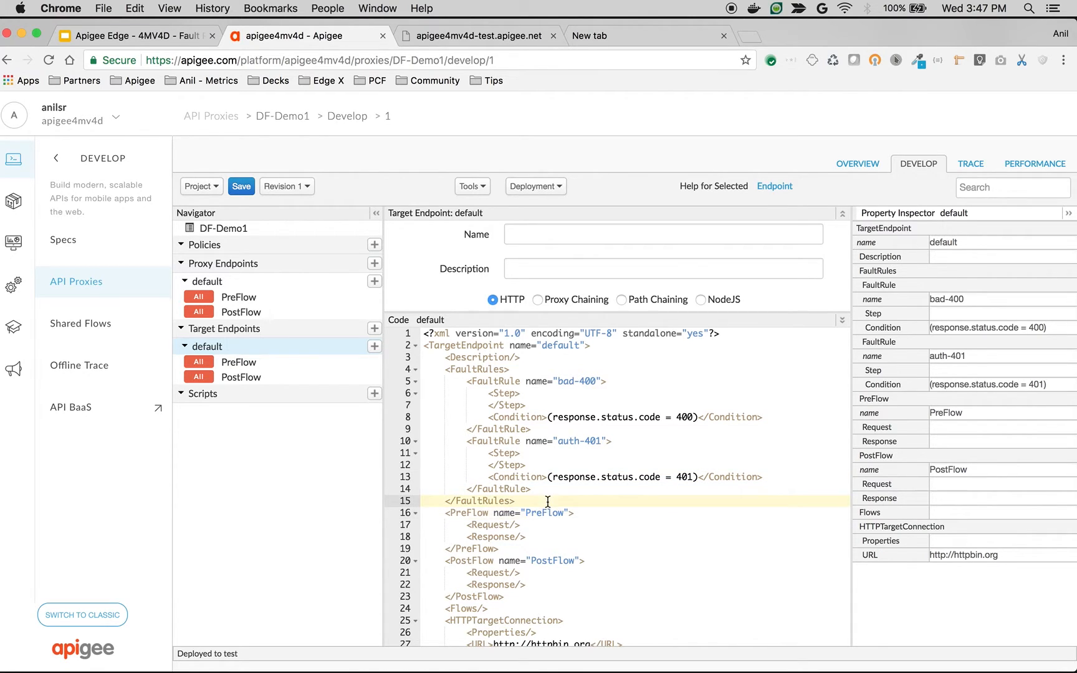
type("<>")
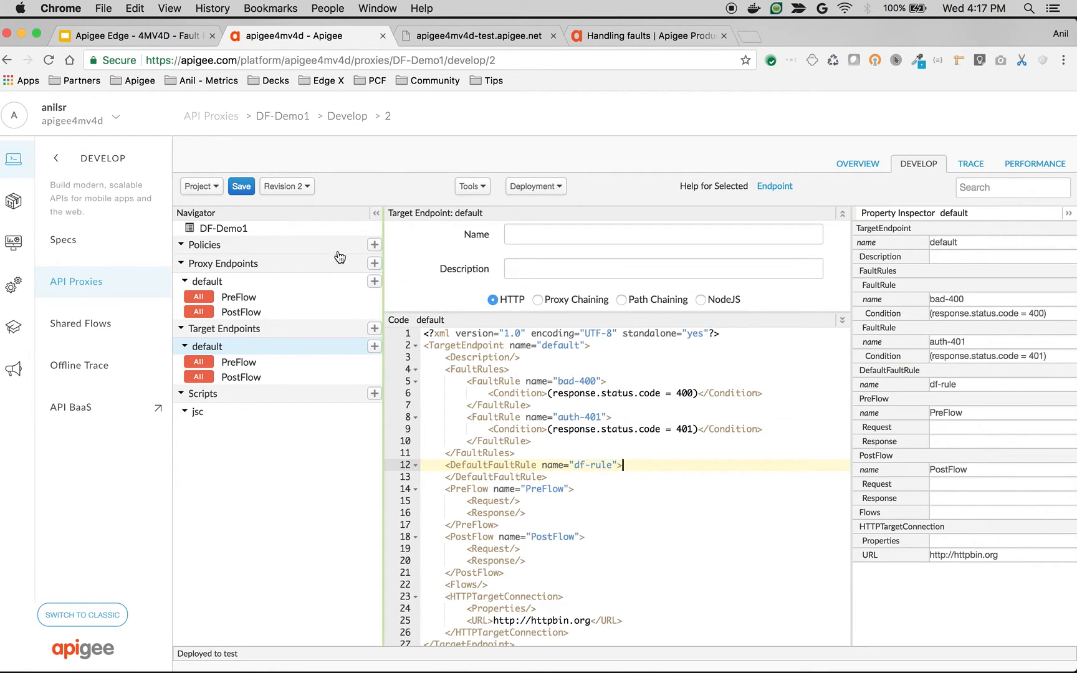
Add a JavaScript policy named DF-400.
left_click(375, 244)
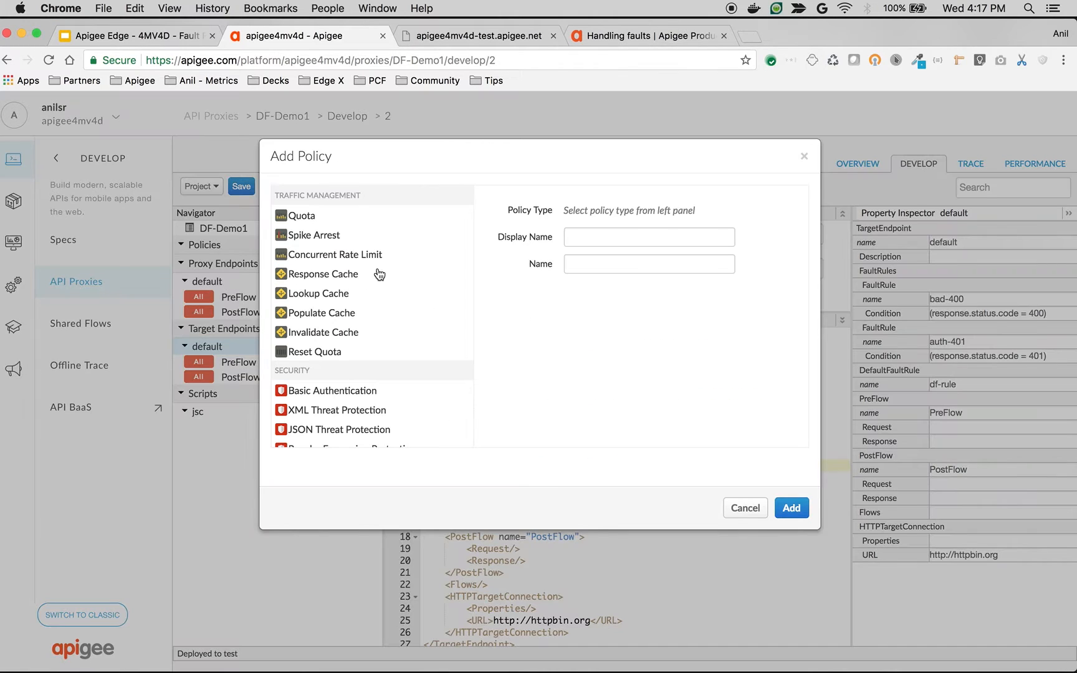
left_click(310, 361)
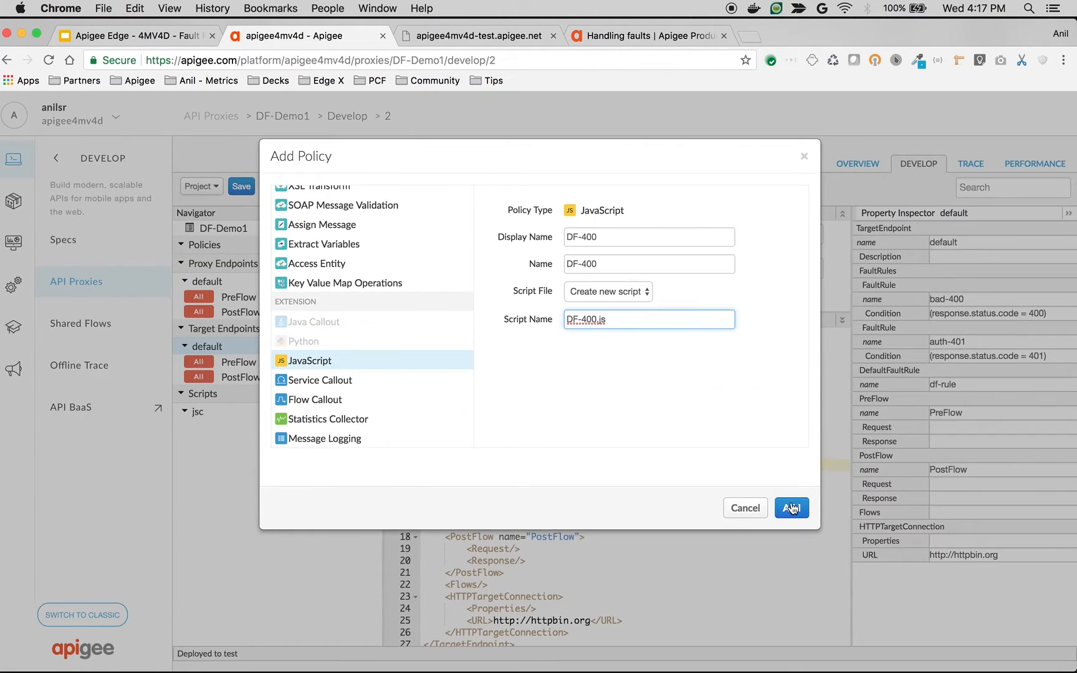
left_click(792, 507)
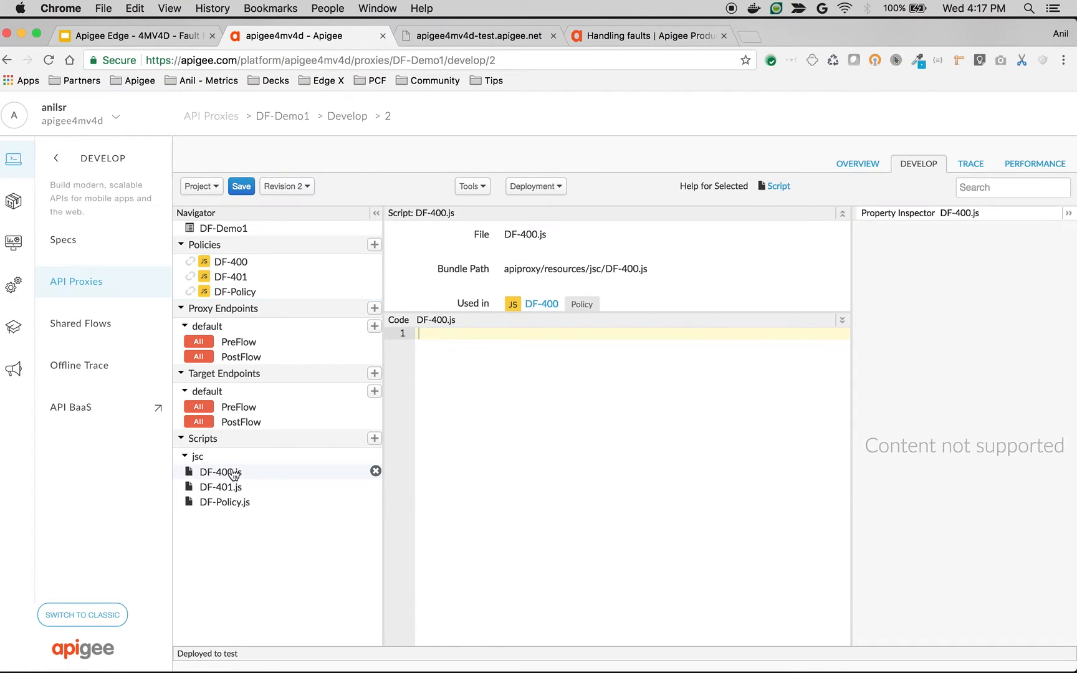
Make the DF-400.js script print an error message.
left_click(222, 472)
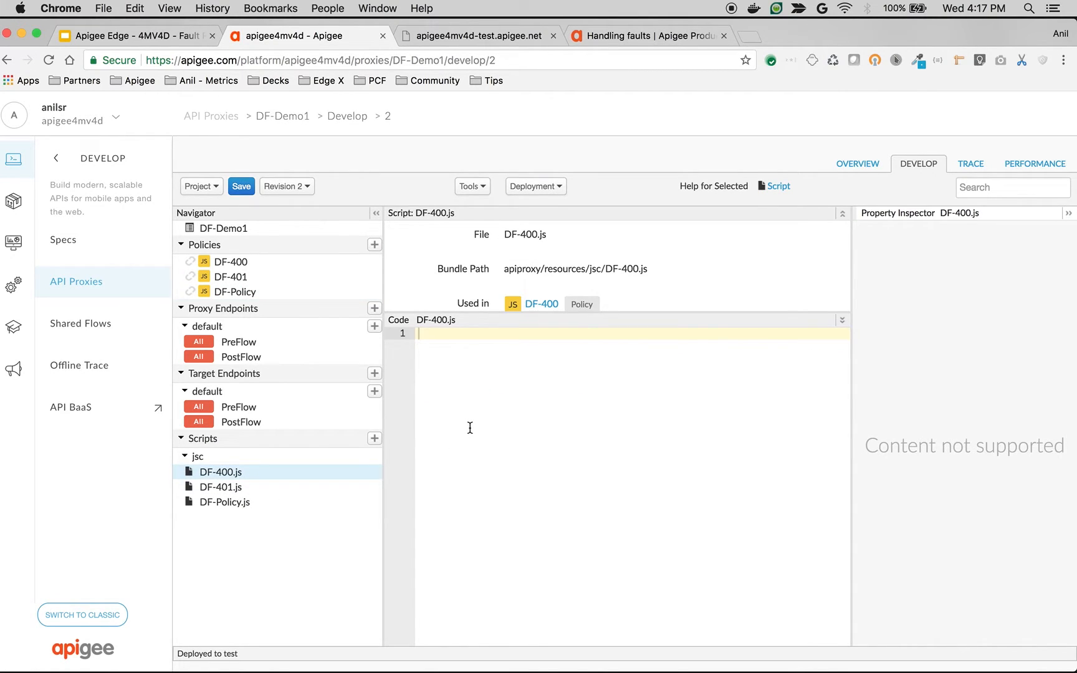
type("print();")
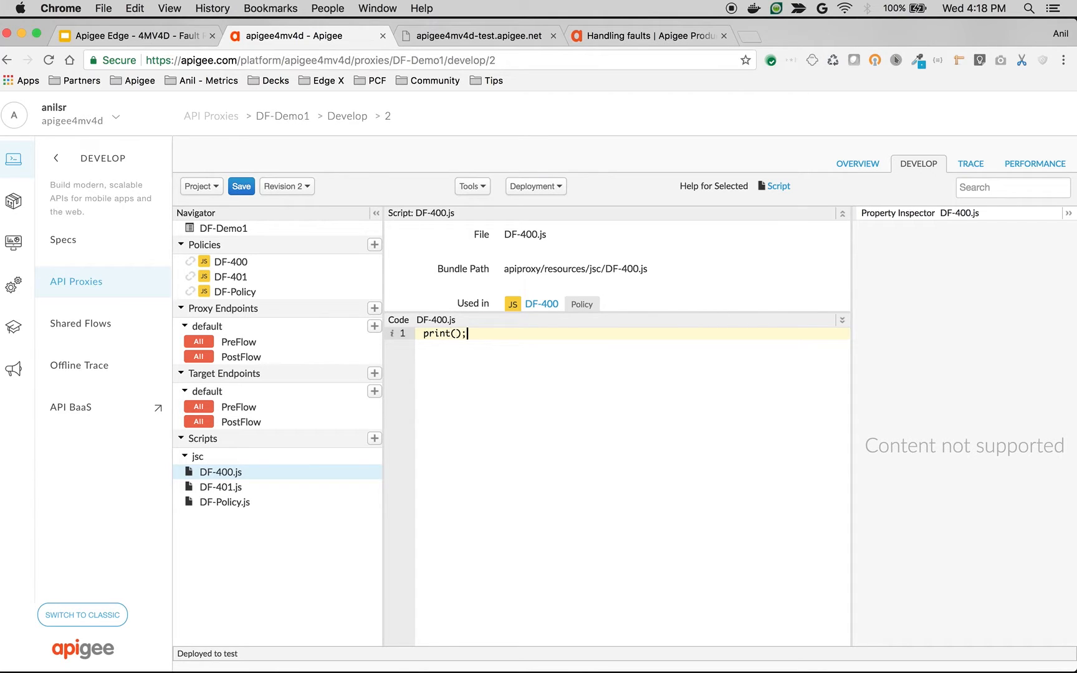
type("\"Error \"")
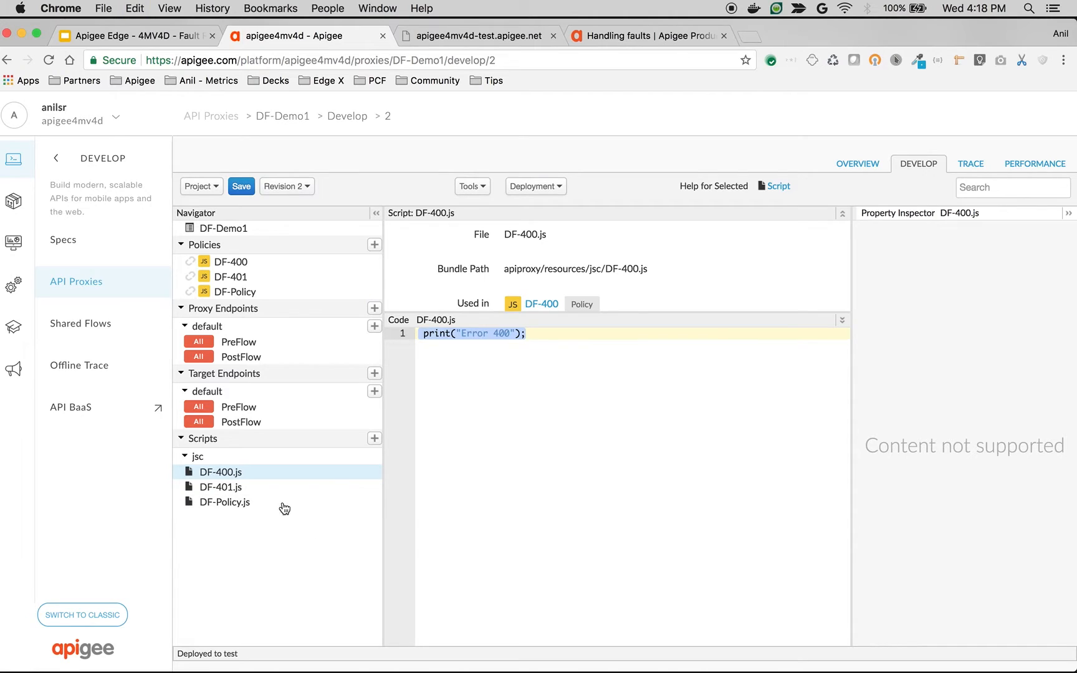
left_click(221, 487)
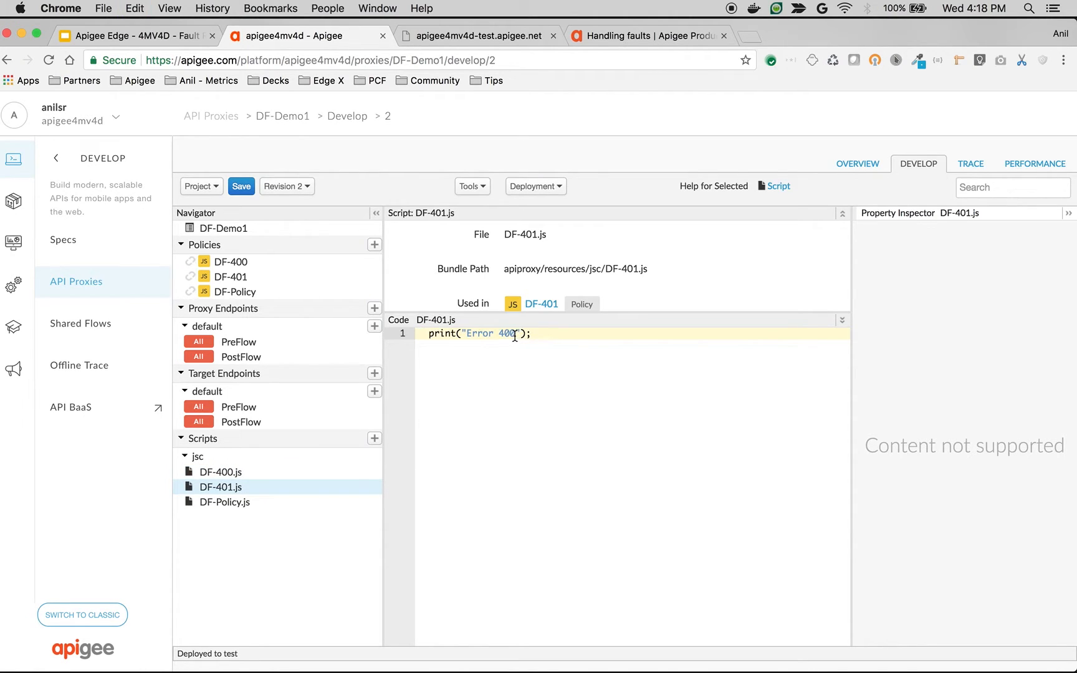
Make DF-Policy.js print a message asking callers to contact the API team.
left_click(224, 503)
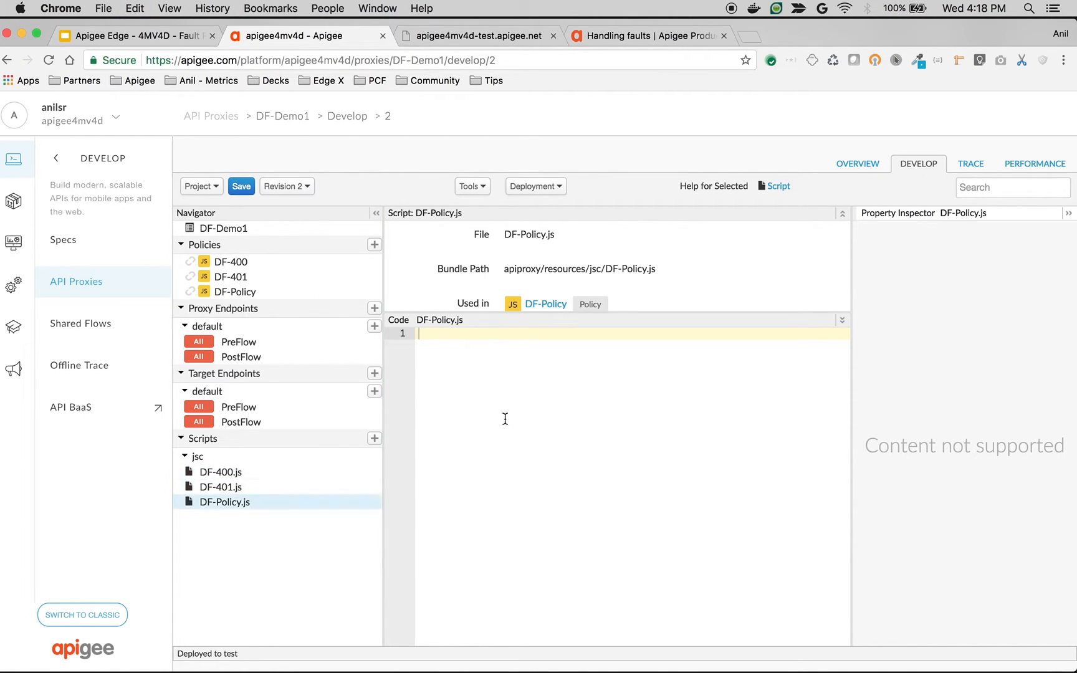
type("print(\"Error 400\");")
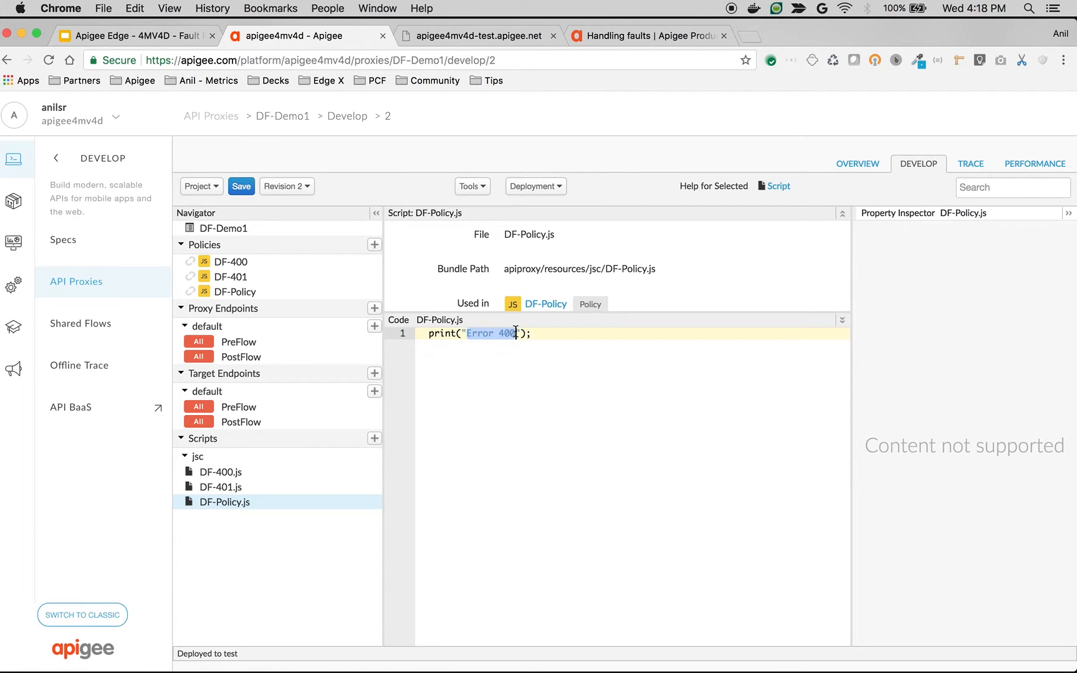
type("Please")
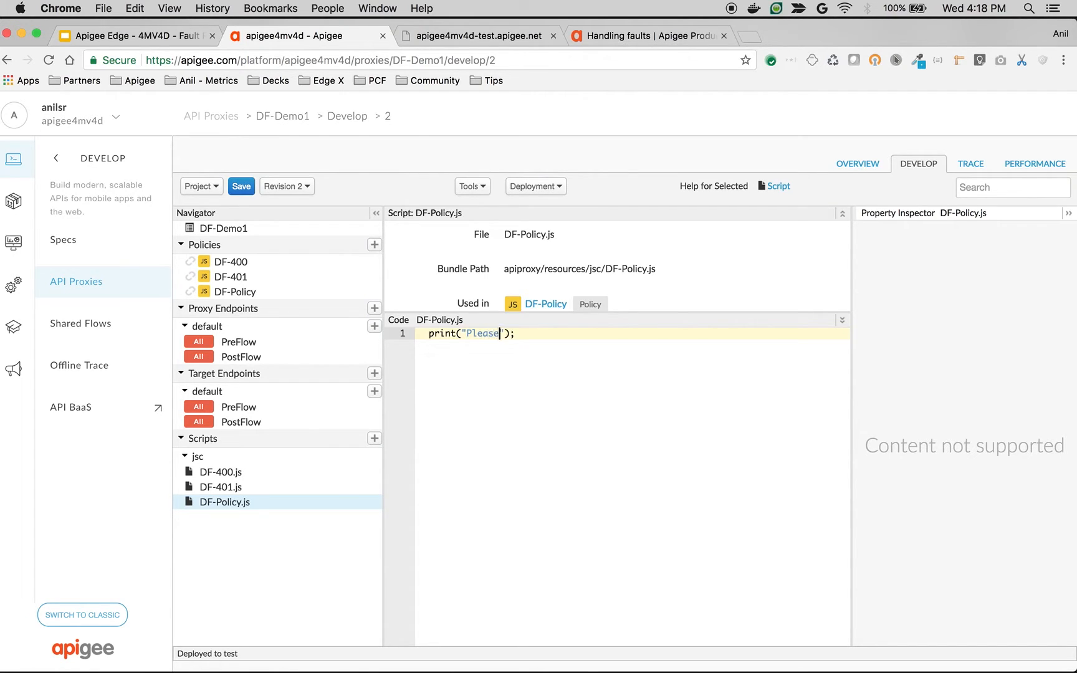
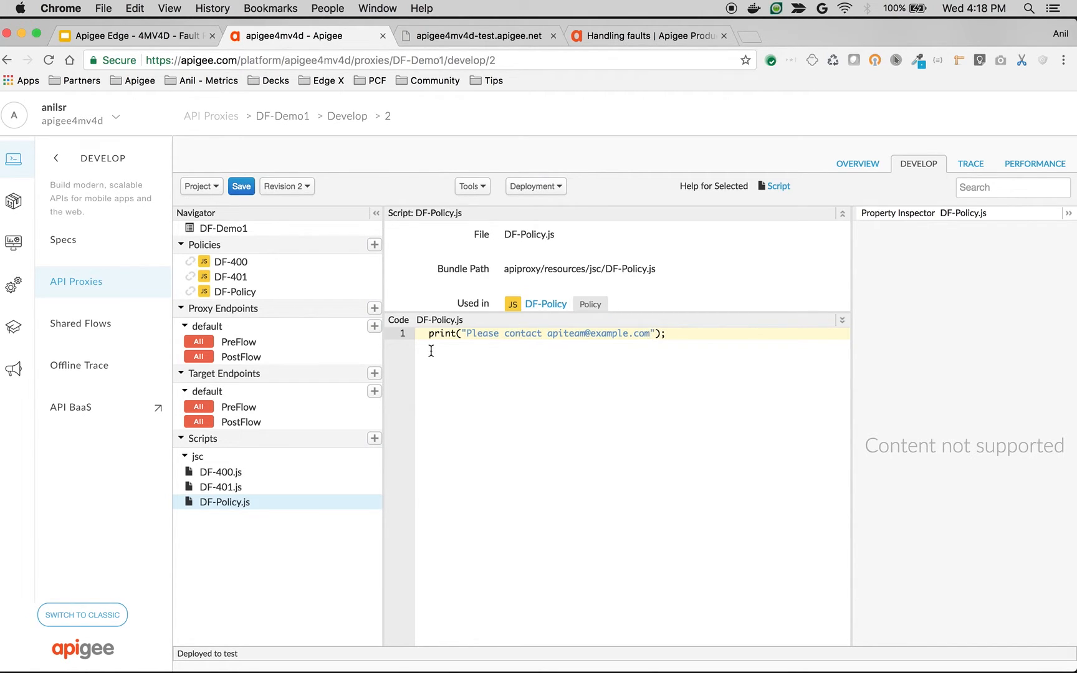
left_click(207, 391)
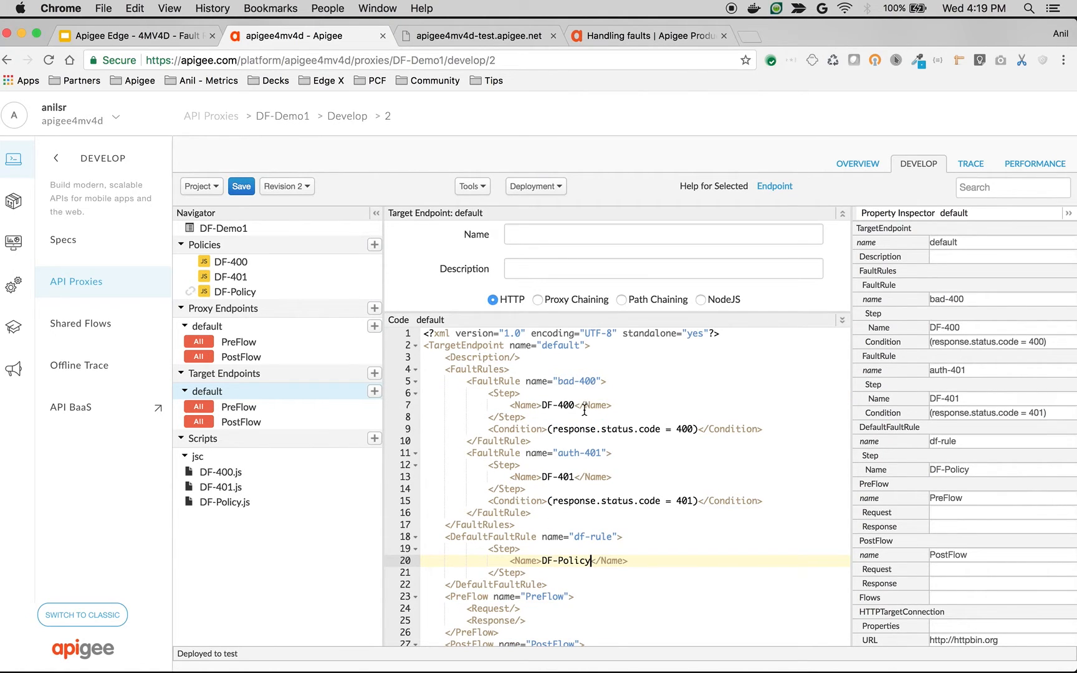
mouse_move(587, 462)
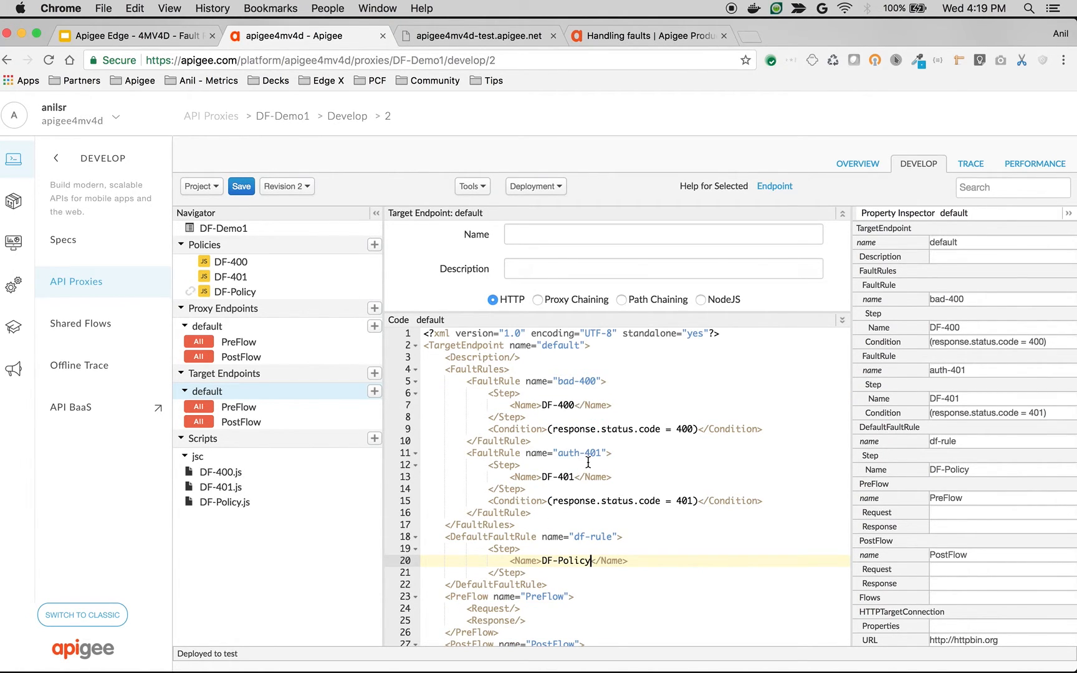
mouse_move(560, 556)
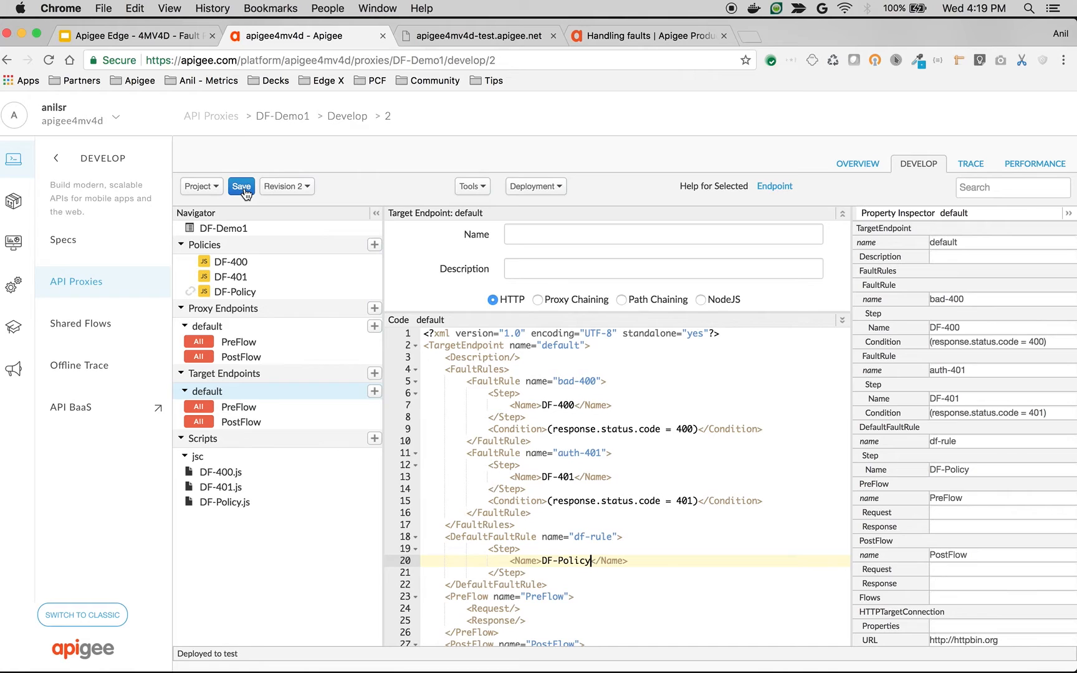
Save the DF-Demo1 proxy changes as revision 3.
left_click(970, 163)
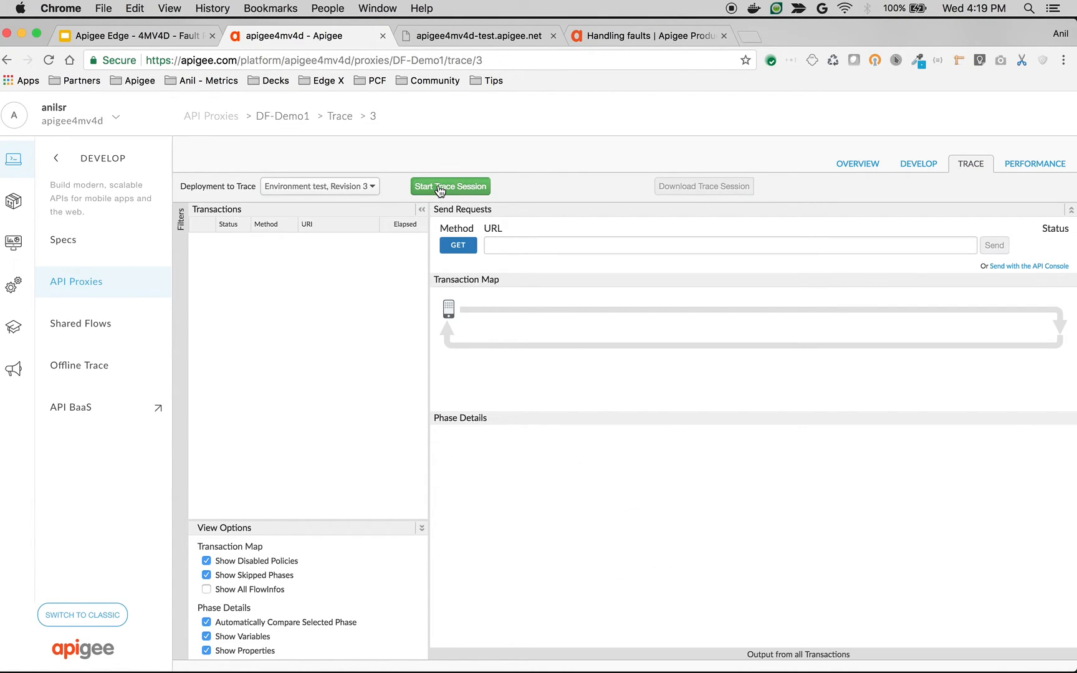
Trace DF-Demo1 while sending /status/400, /401 and /403 requests, then return to Develop.
left_click(474, 35)
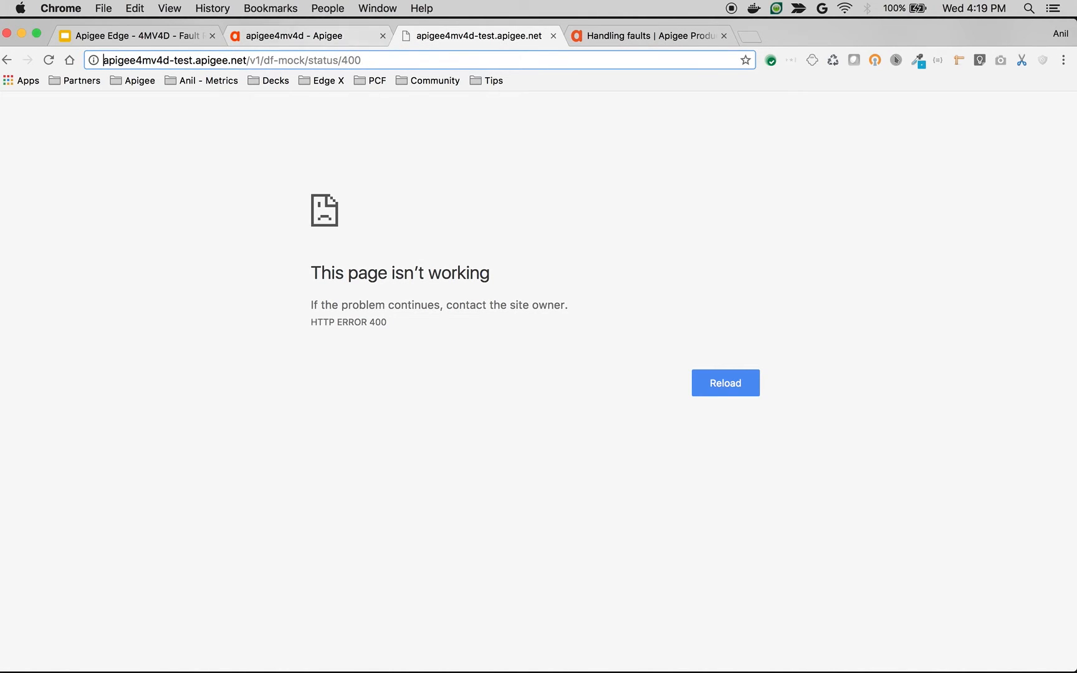
left_click(303, 35)
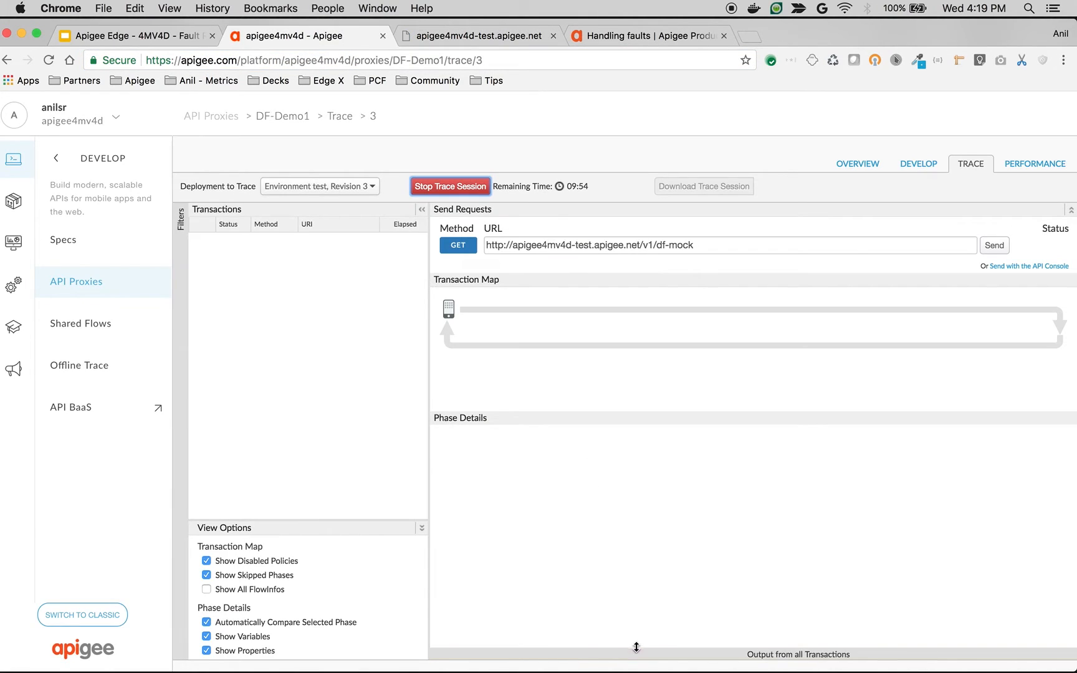
left_click(479, 35)
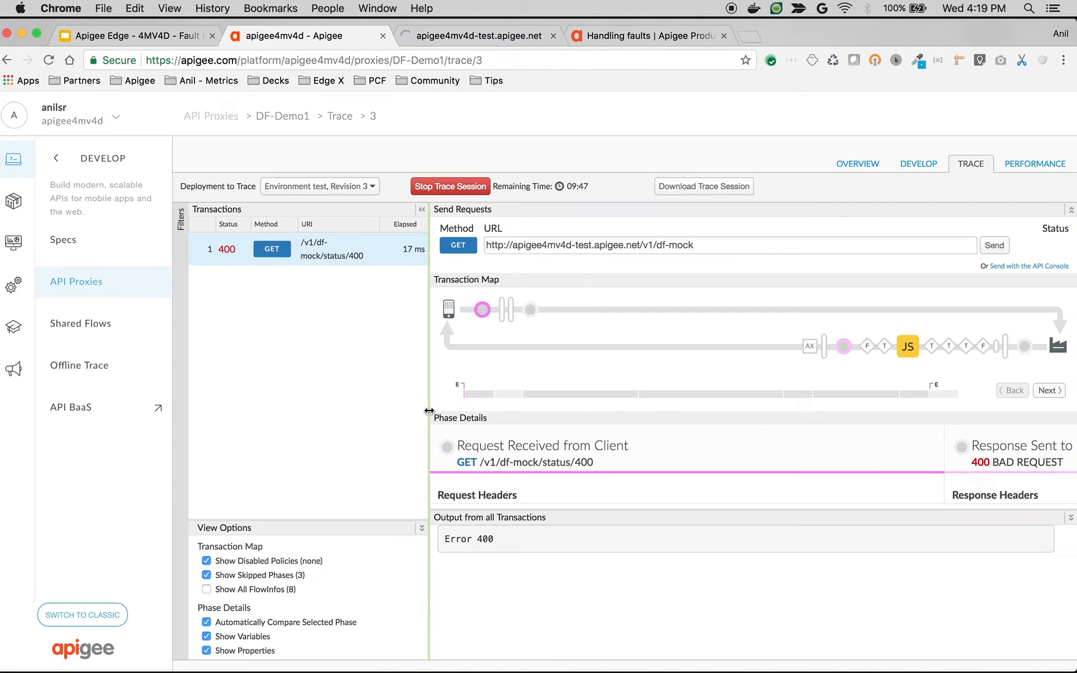
mouse_move(508, 565)
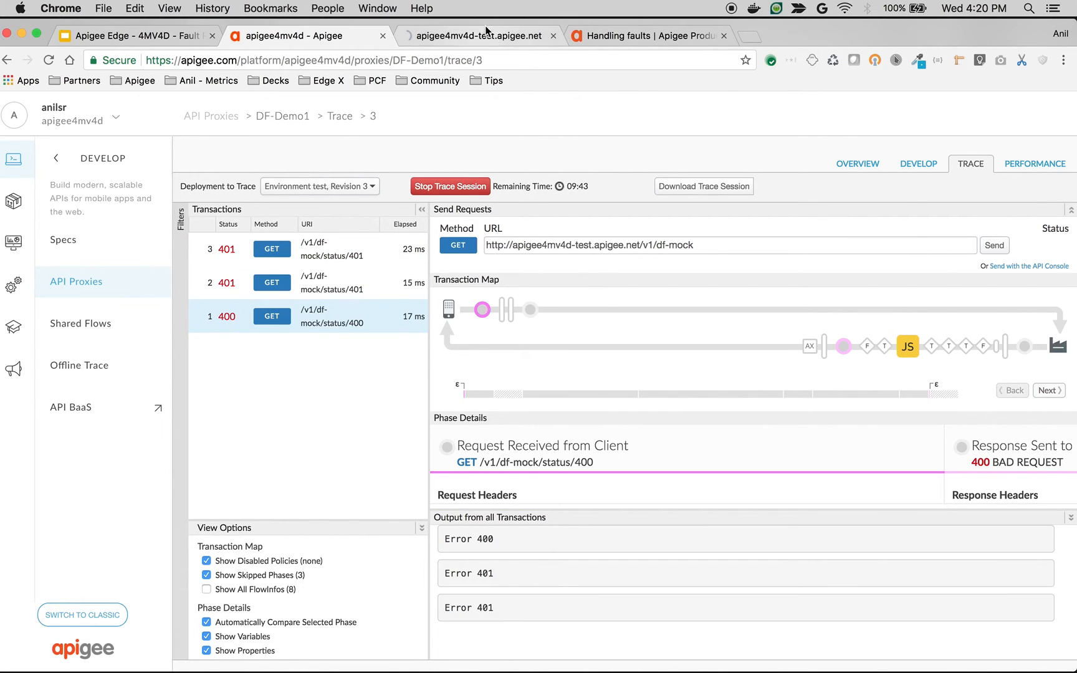
left_click(476, 35)
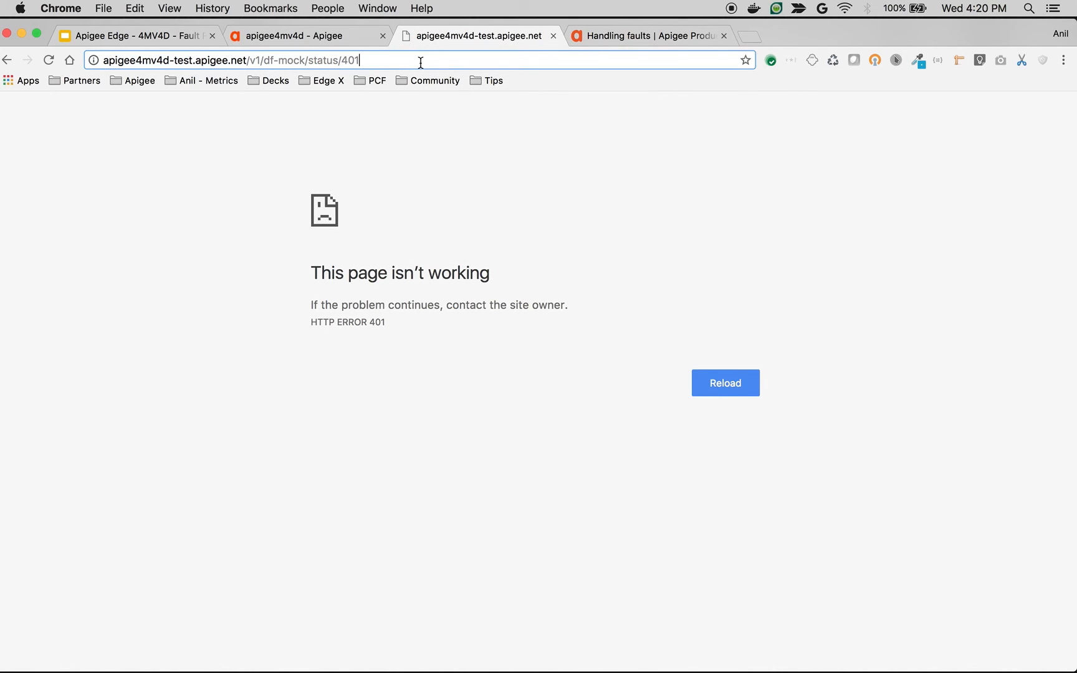
left_click(308, 36)
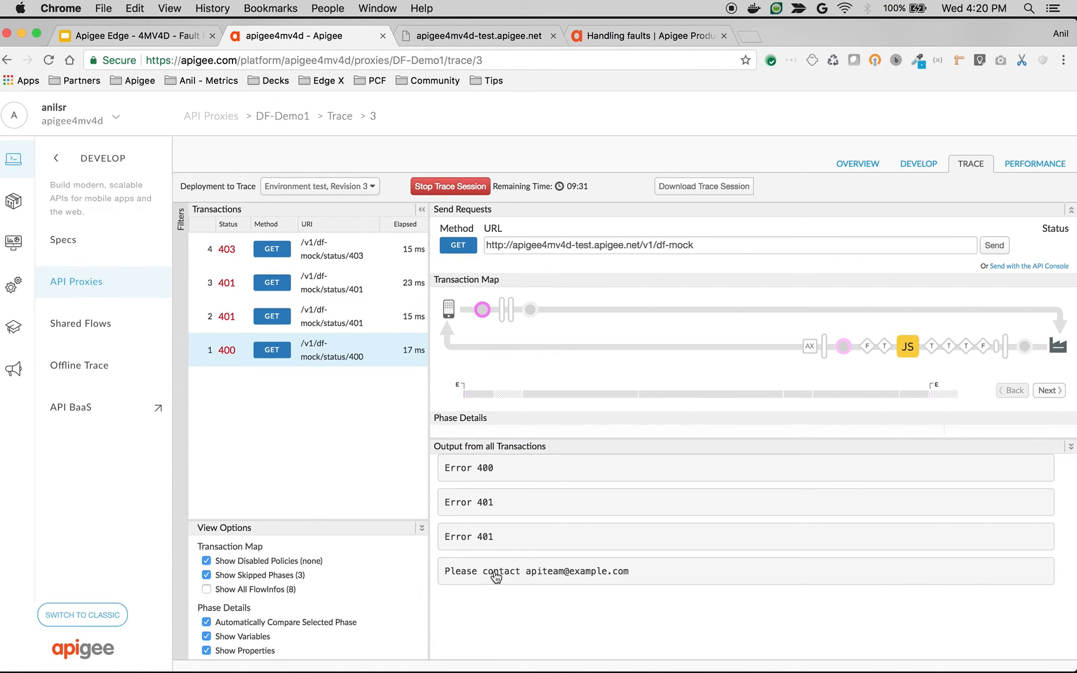
mouse_move(599, 585)
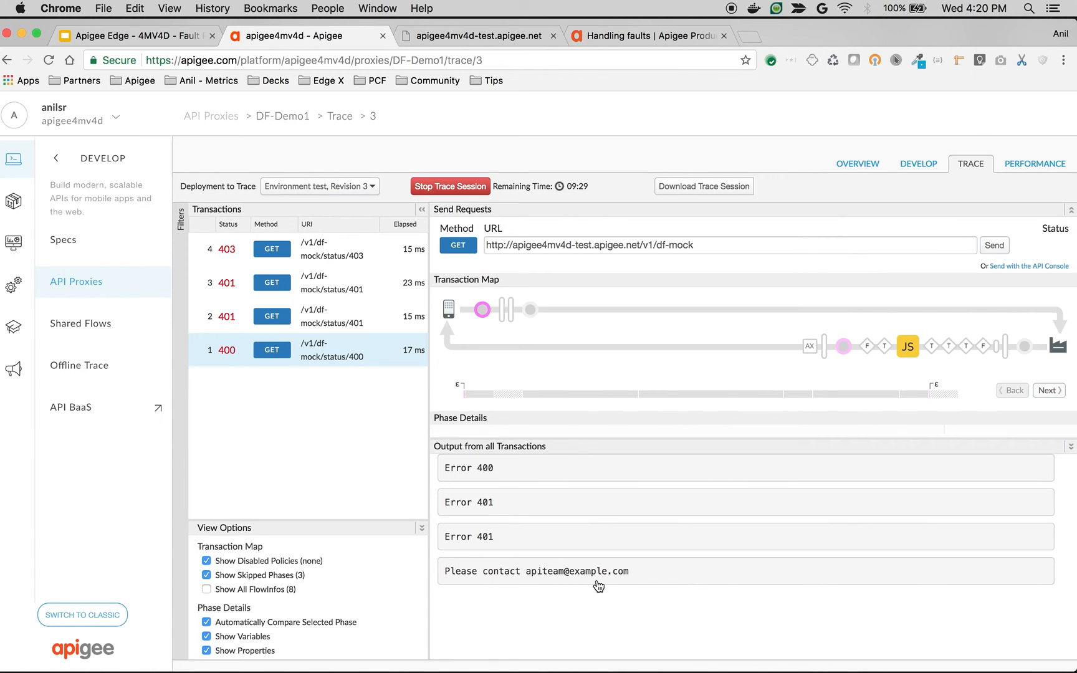
left_click(917, 163)
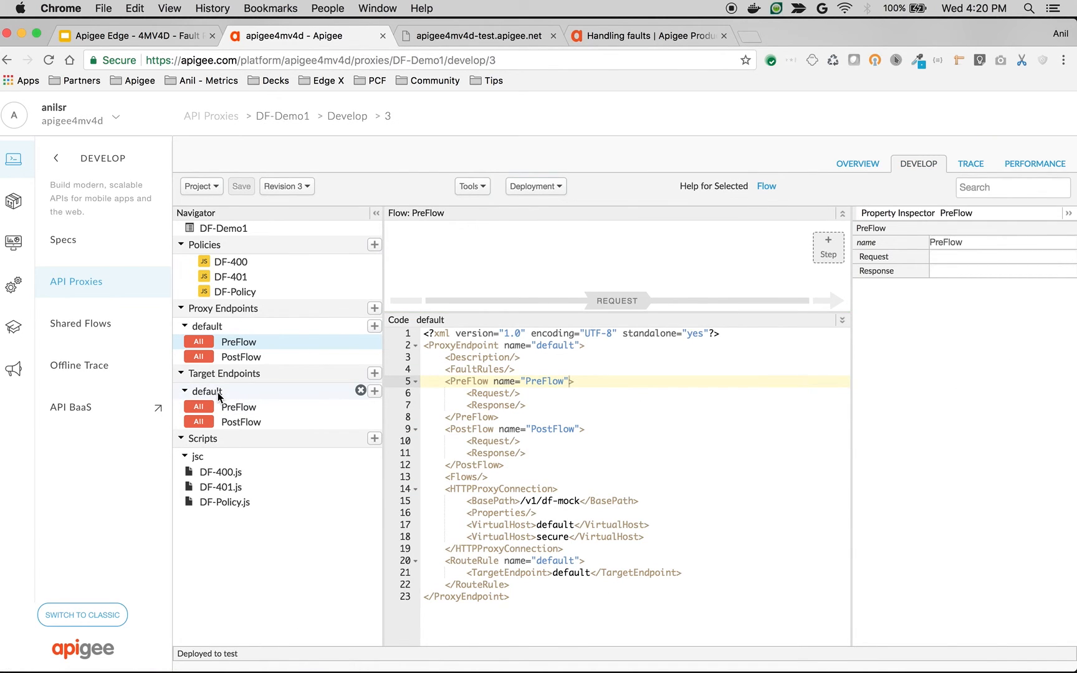
Add <AlwaysEnforce>true</AlwaysEnforce> to the df-rule DefaultFaultRule, save, and reopen Trace.
left_click(206, 391)
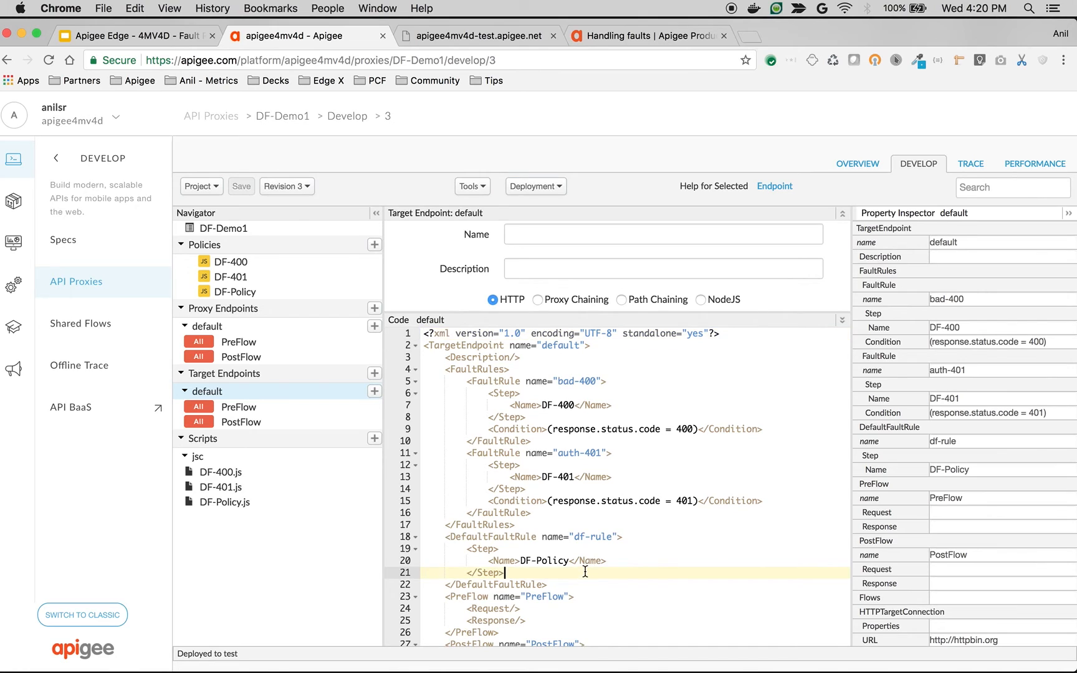
type("<AlwaysEnforce>true</AlwaysEnforce>")
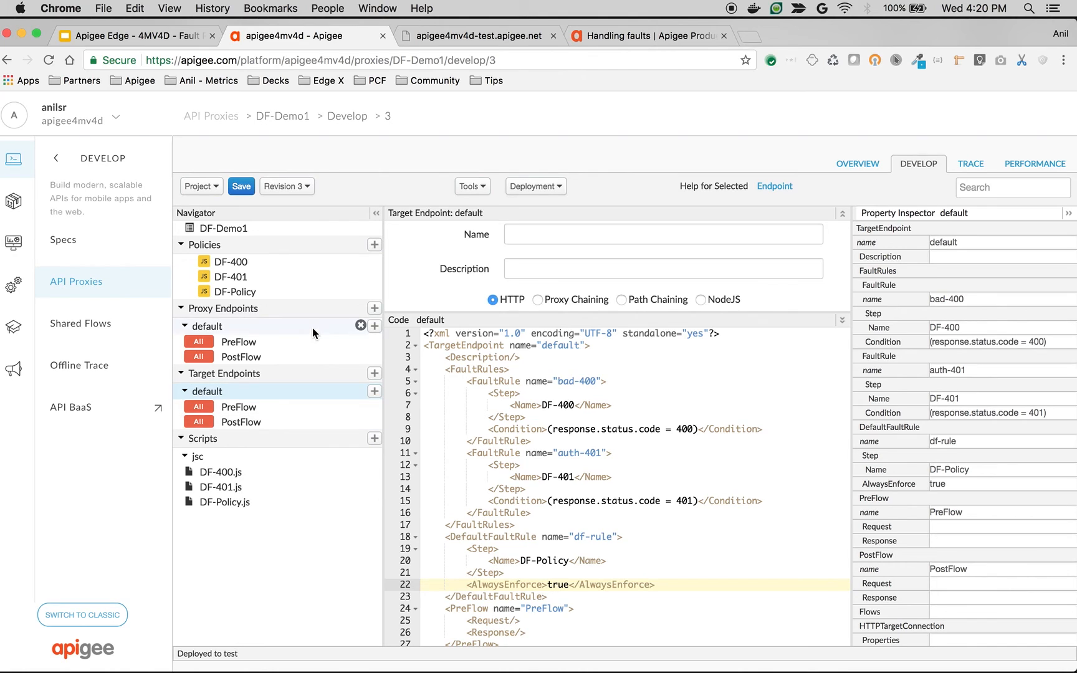
left_click(241, 186)
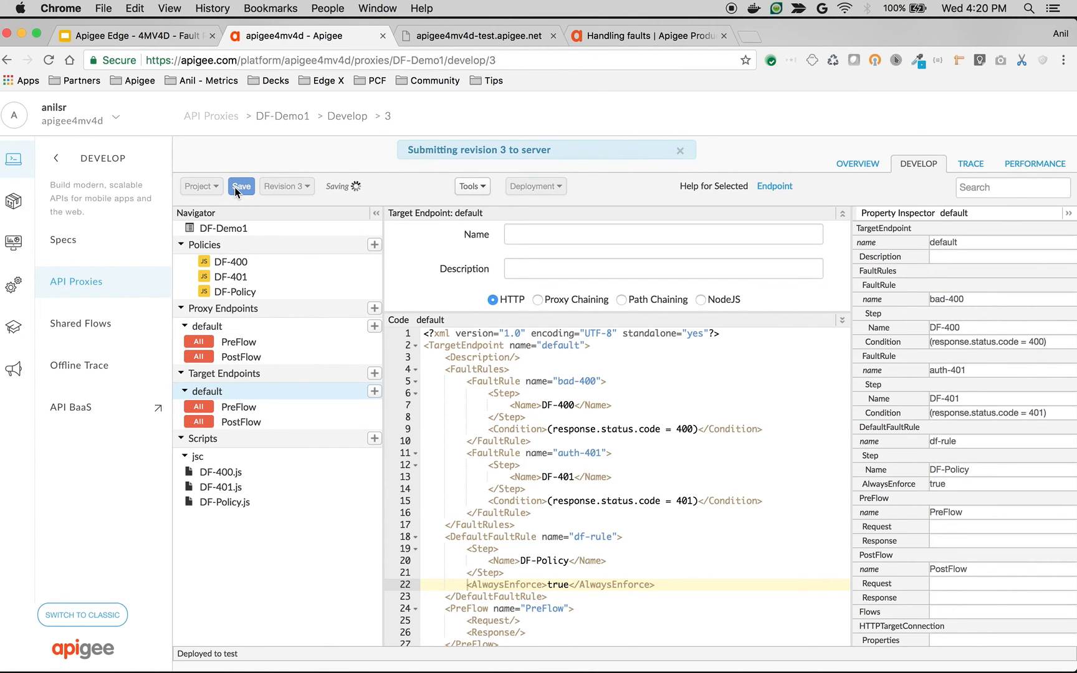
left_click(969, 164)
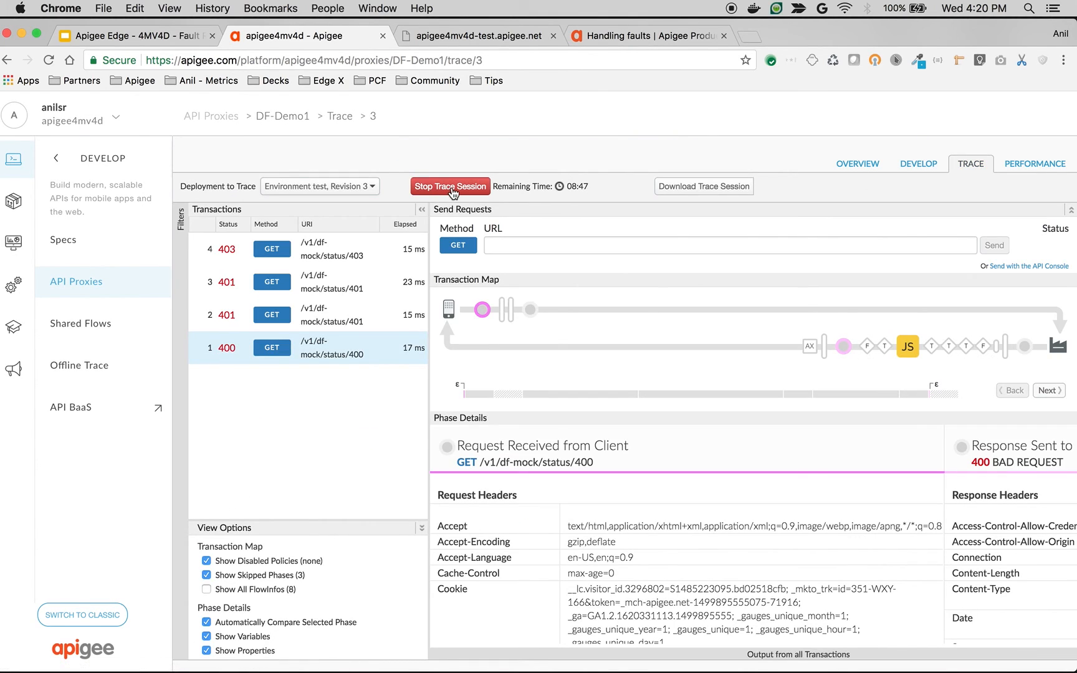
Restart the trace session and send the /status/400 request to check both messages.
left_click(450, 186)
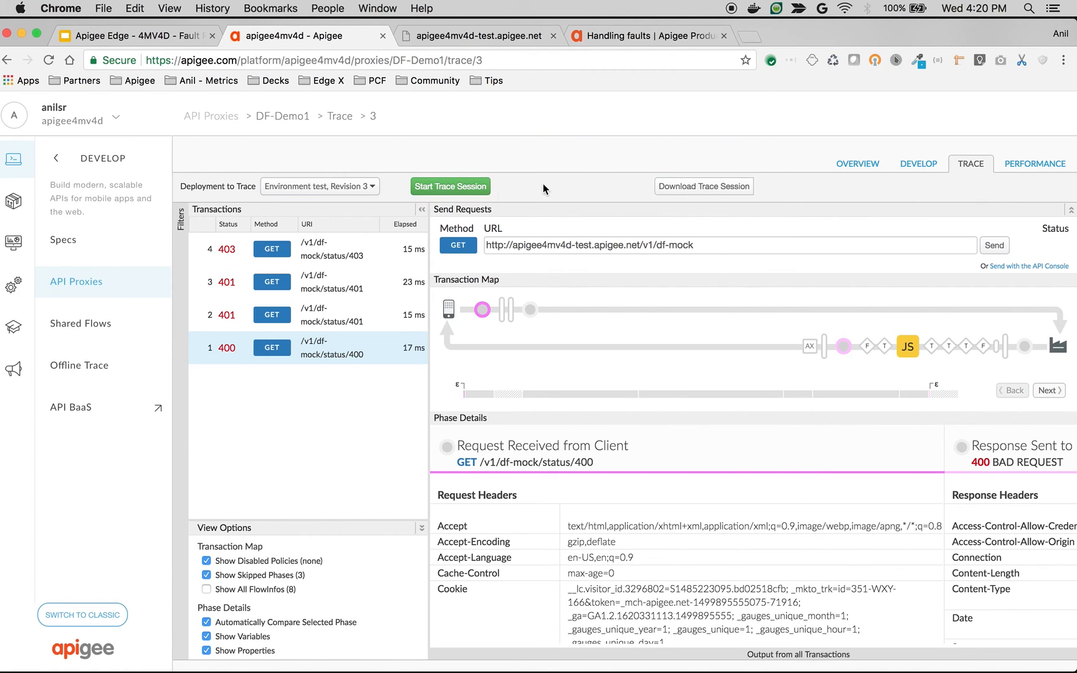
left_click(479, 35)
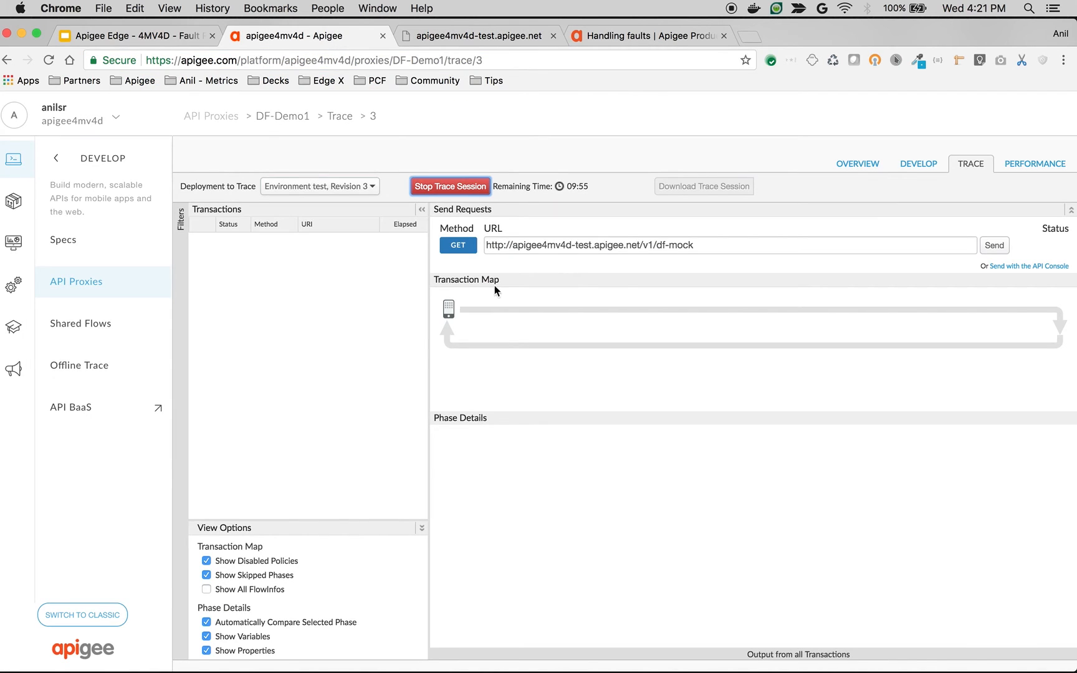
left_click(993, 245)
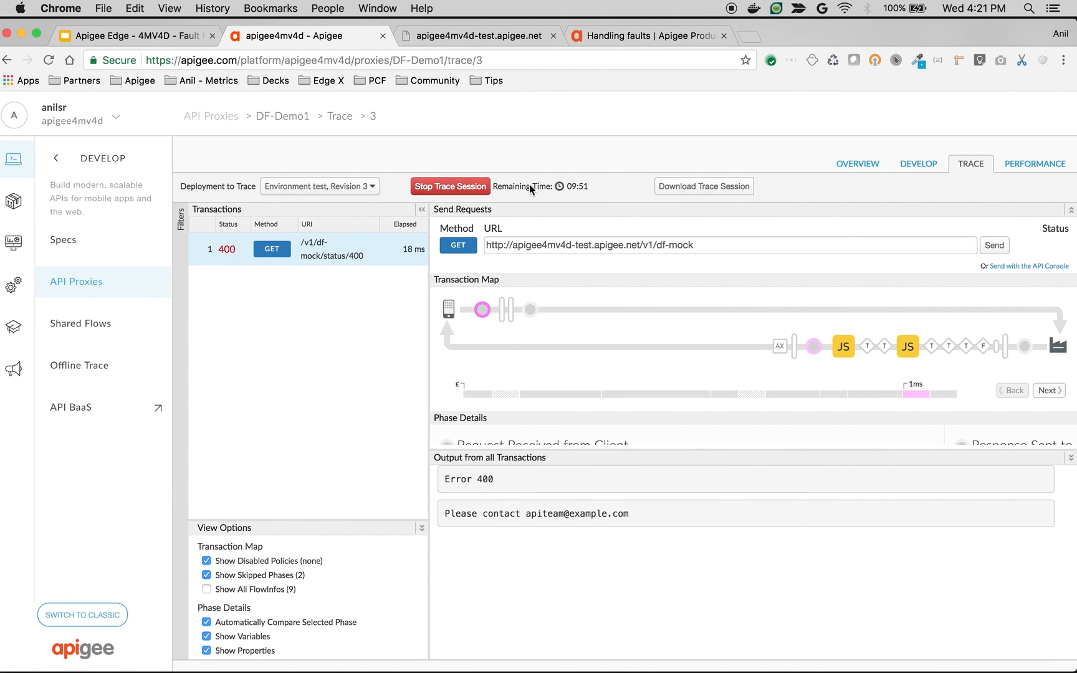
mouse_move(517, 523)
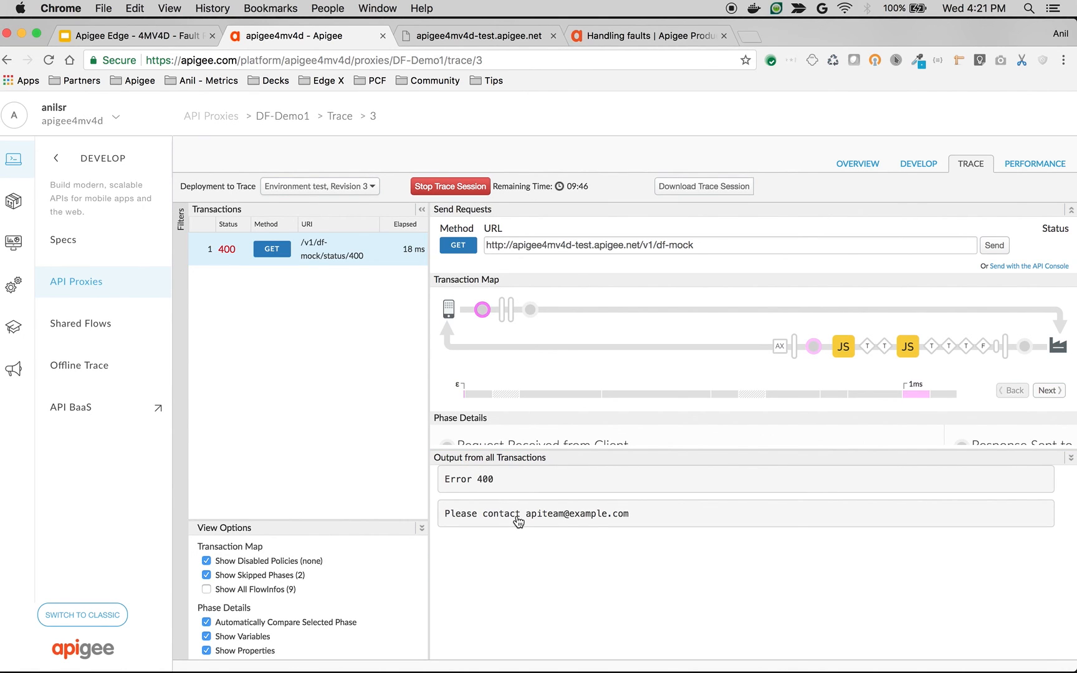